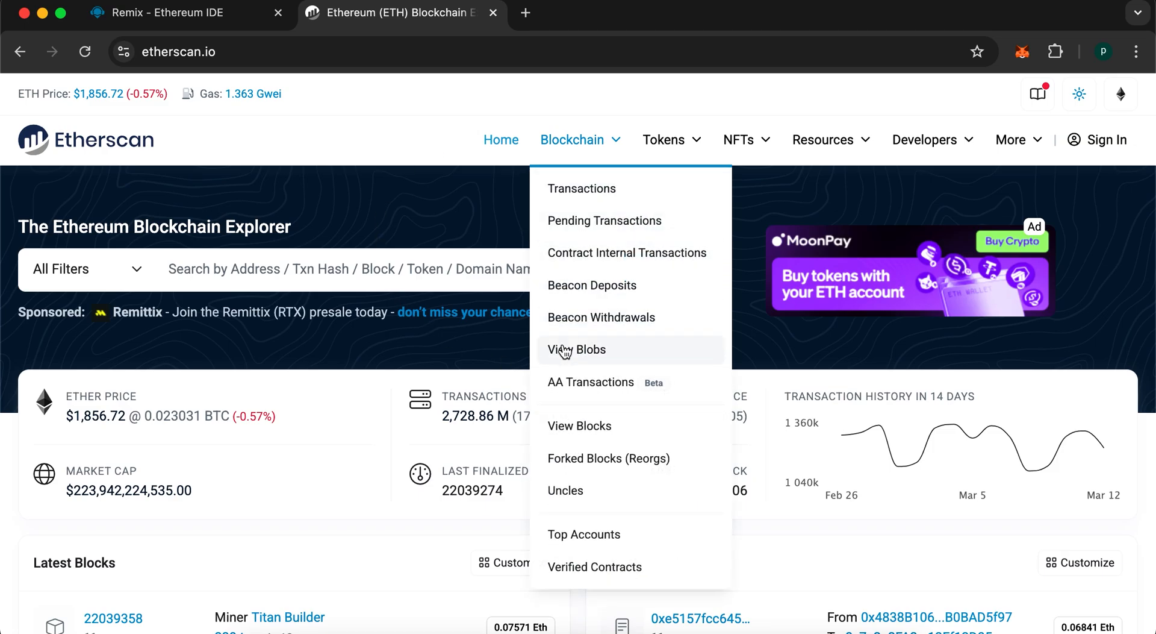
Check the MetaMask Account 1 balance of 0.22 ETH (about $408) and close the wallet
click(534, 357)
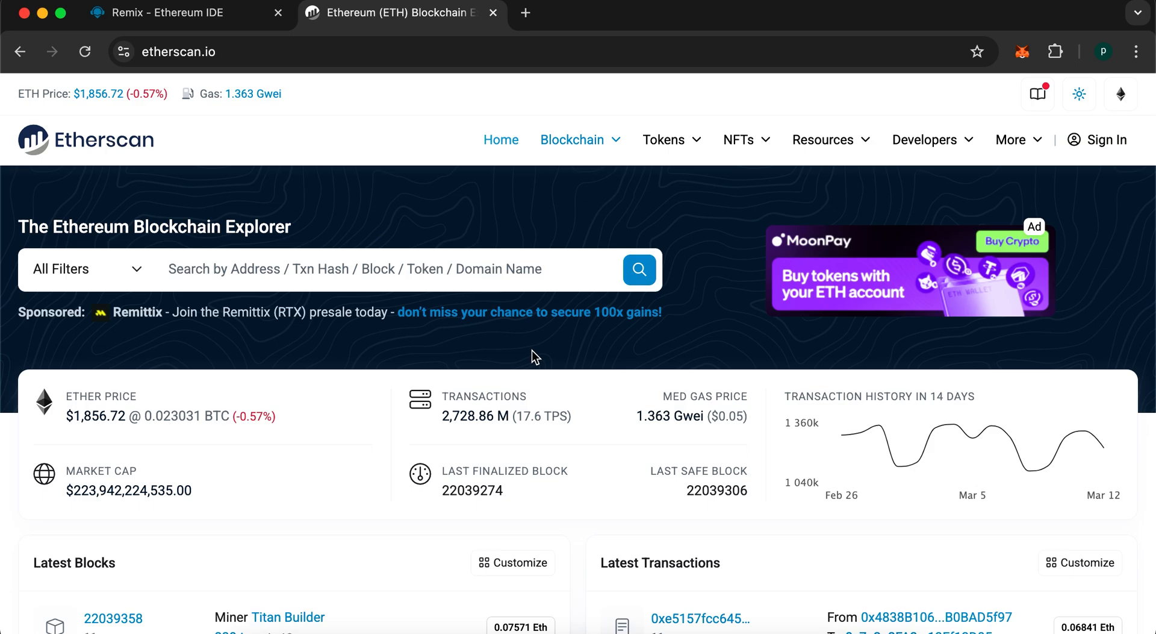
mouse_move(603, 358)
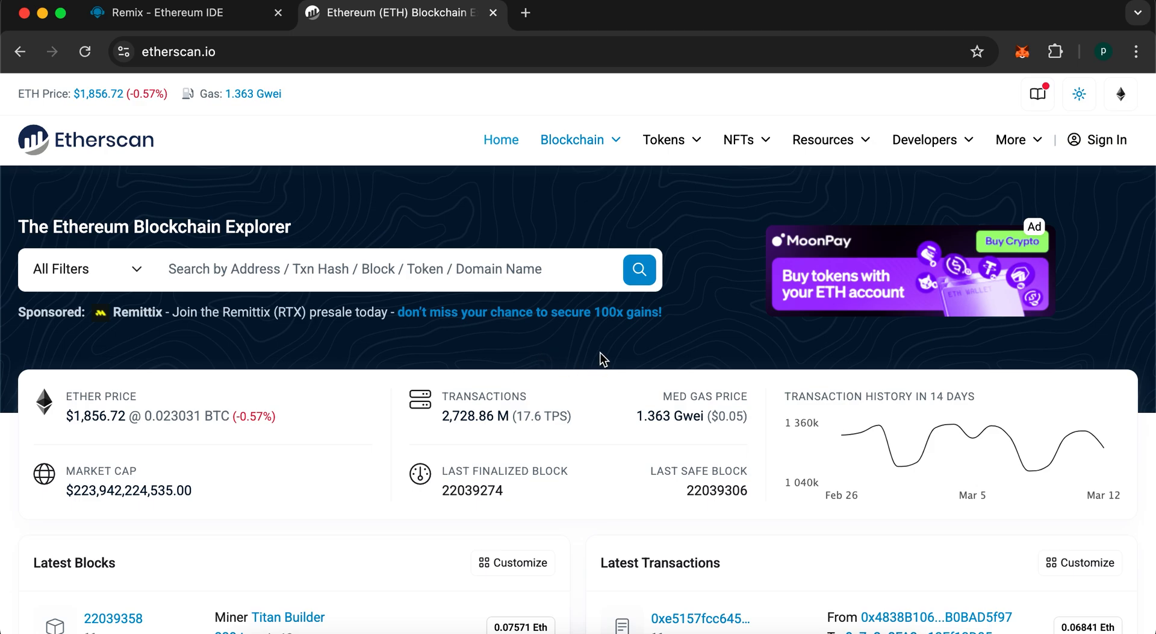
mouse_move(666, 364)
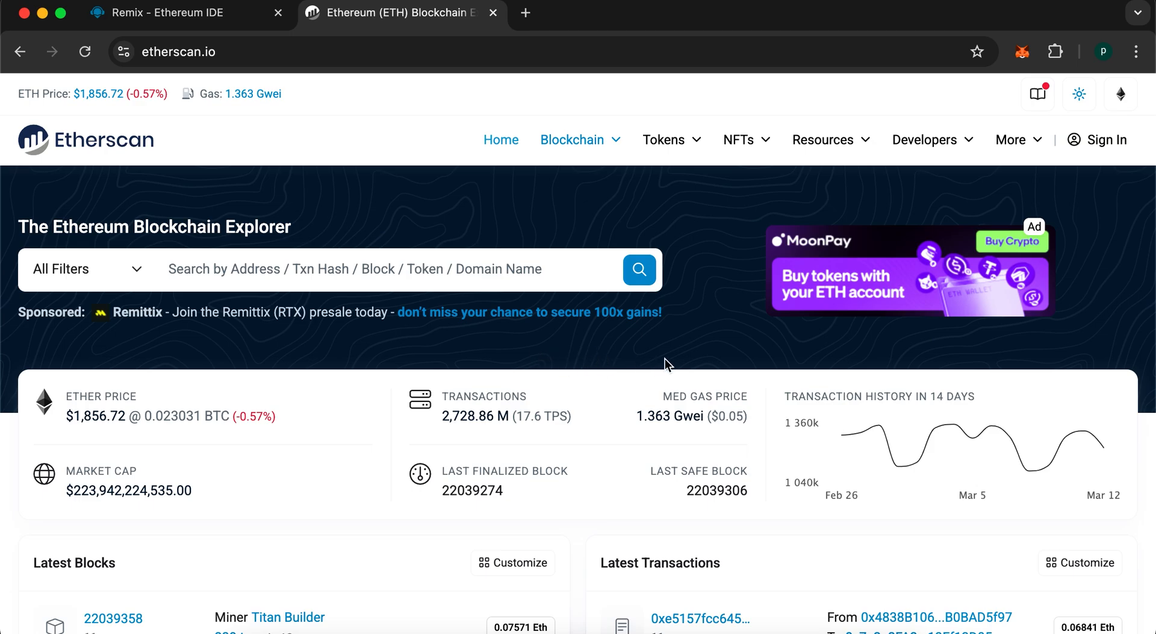
click(1022, 52)
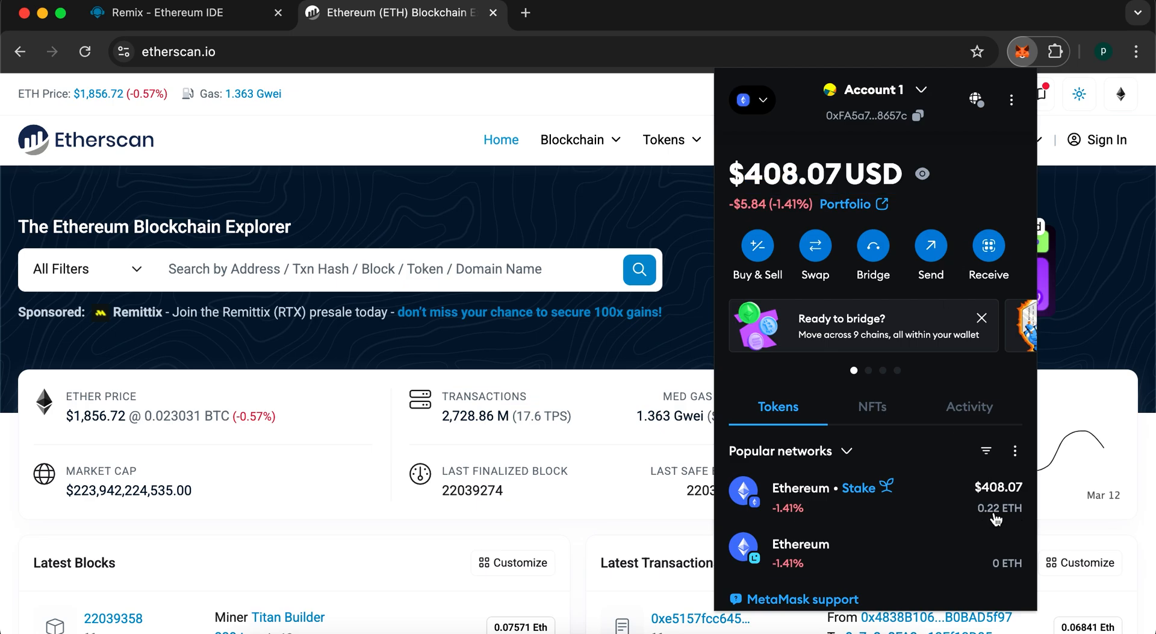
mouse_move(1019, 513)
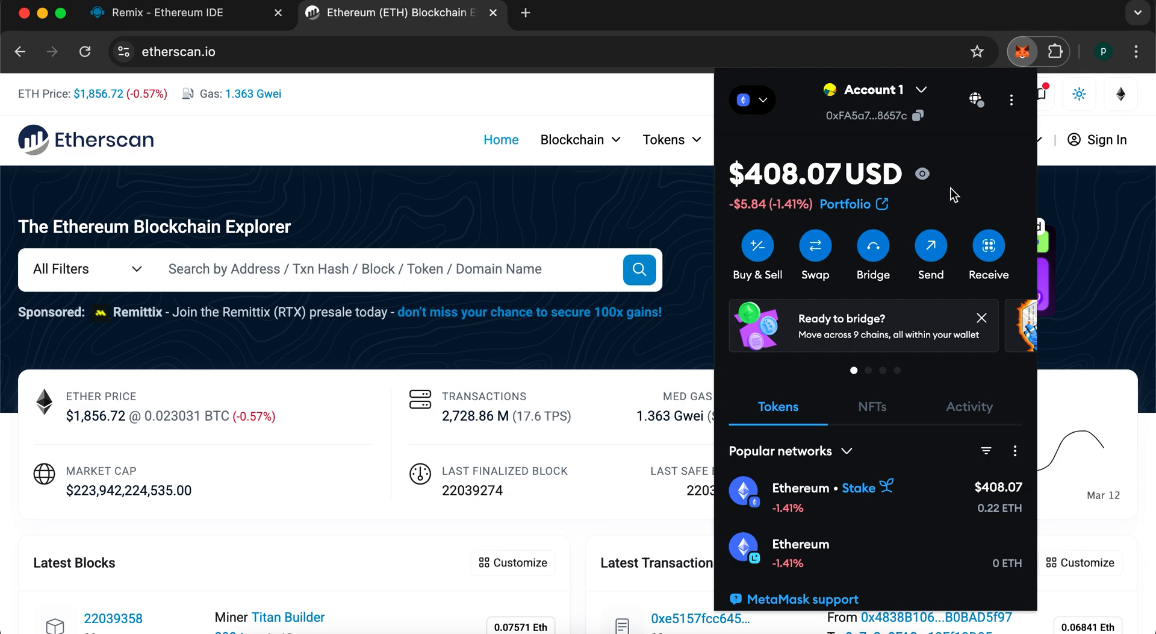
mouse_move(935, 223)
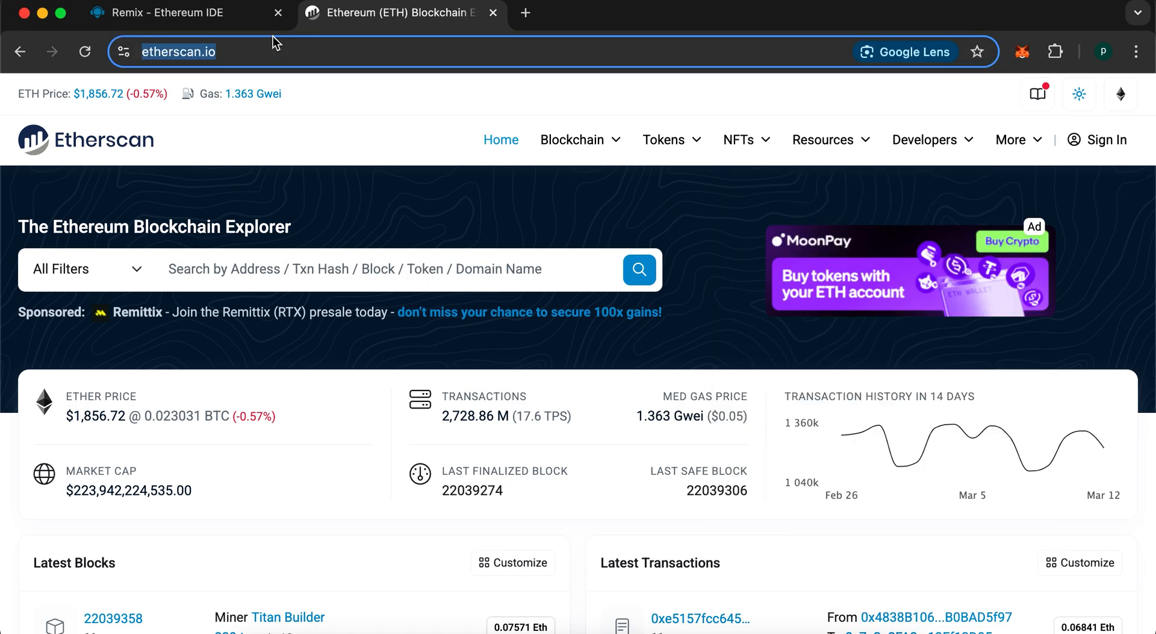
Create USDT.SOL in default_workspace, open it, hide RemixAI and paste the contract source
click(177, 12)
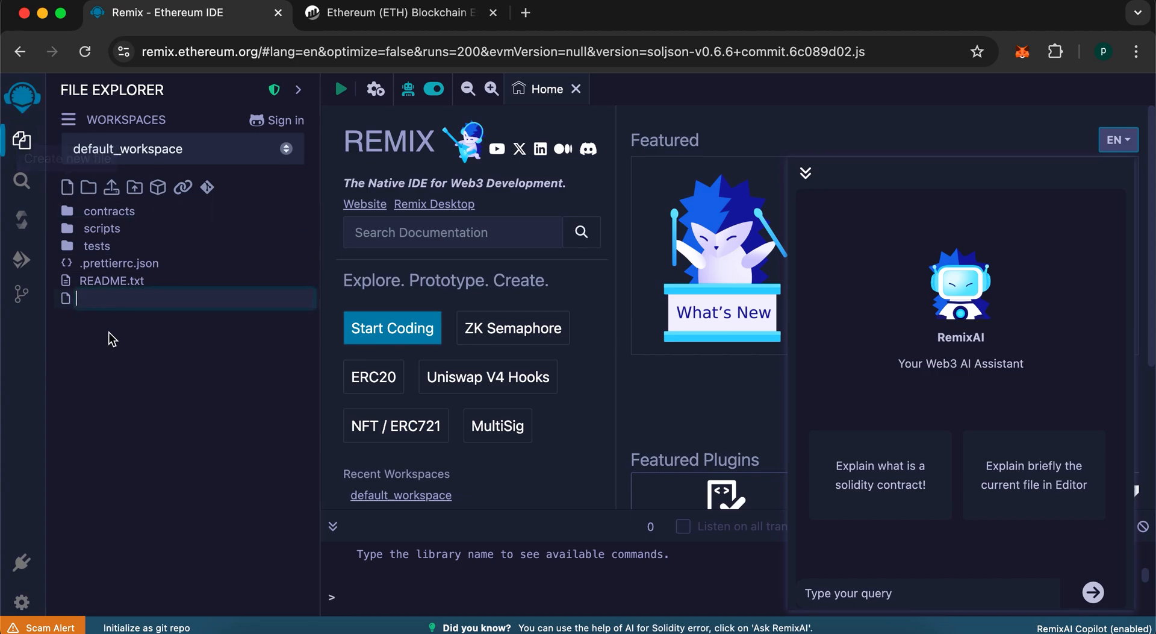
text(USDT)
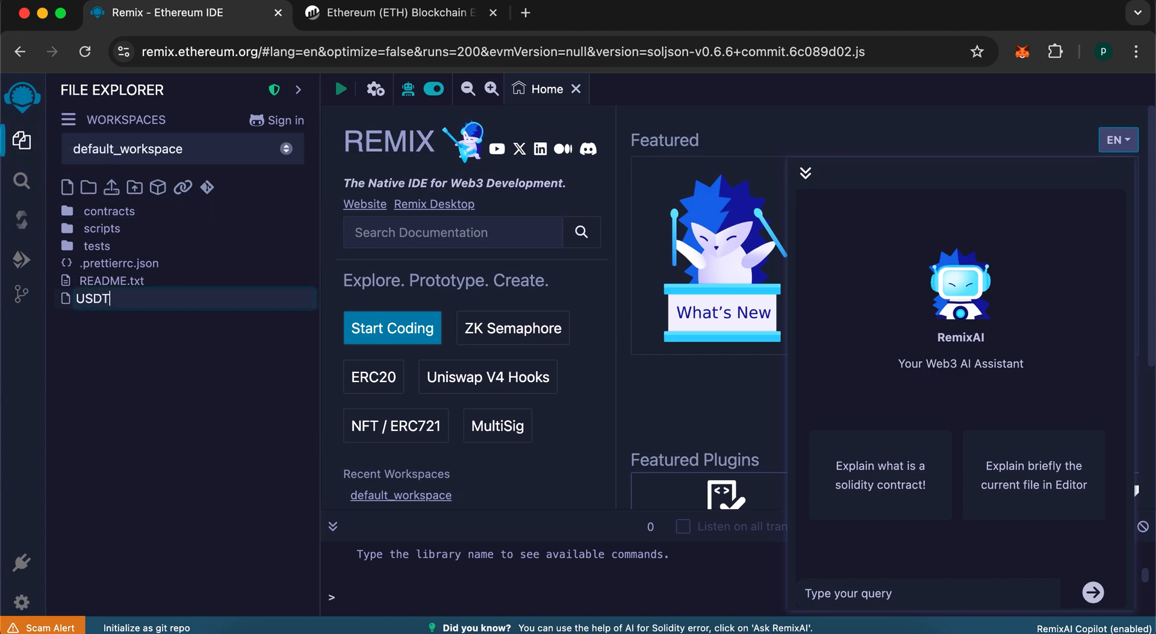
text(.SOL)
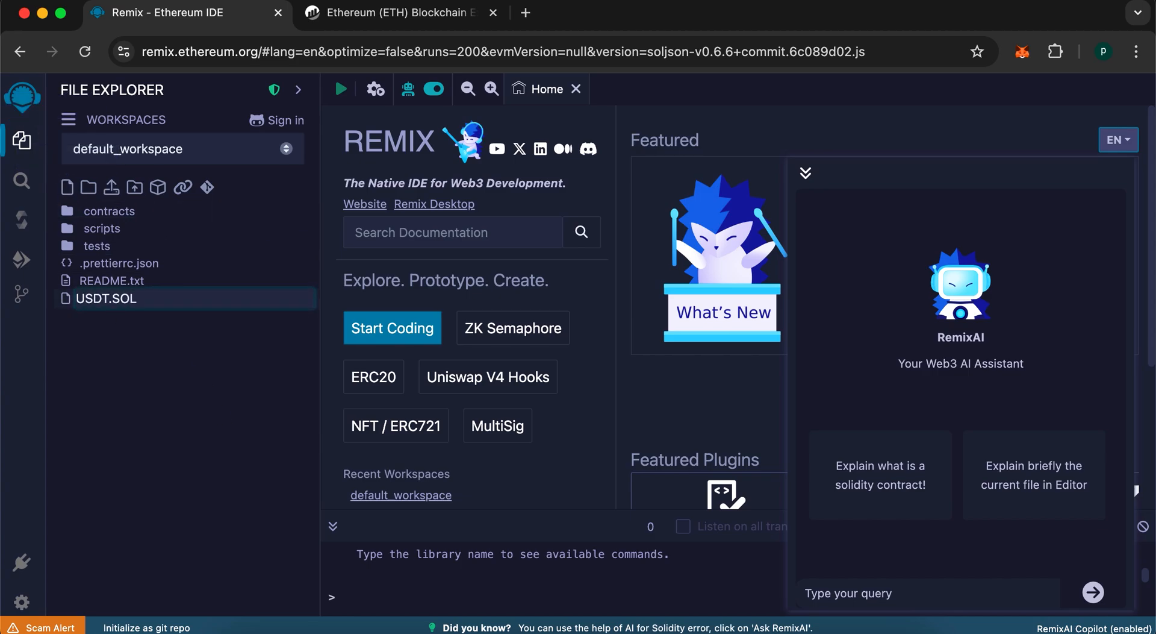
double_click(107, 298)
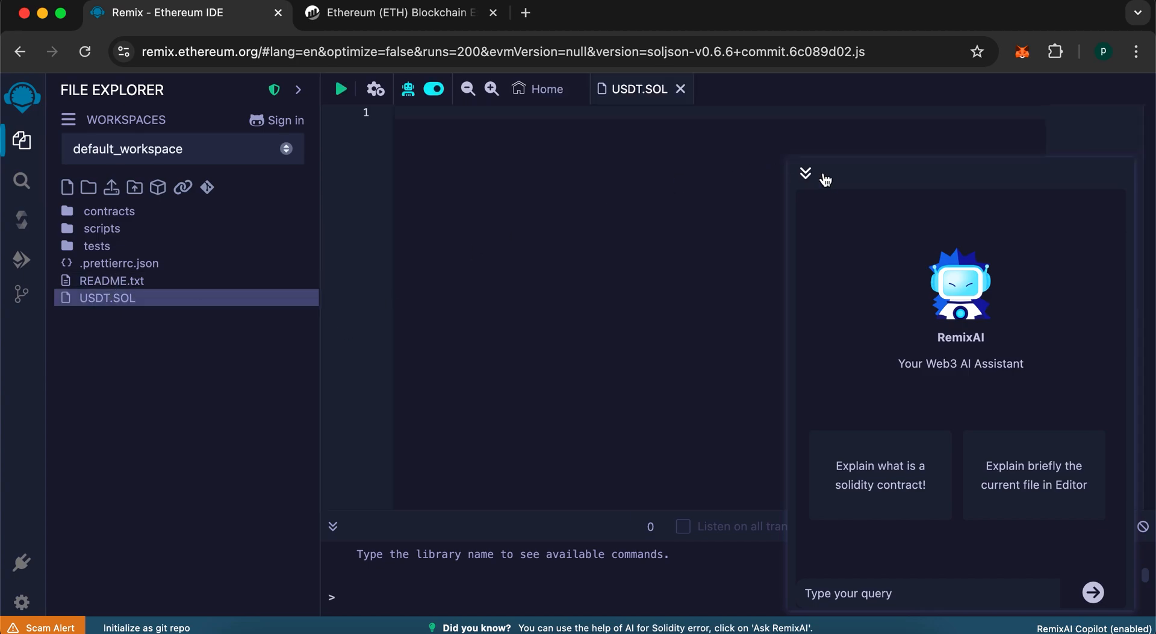
click(806, 172)
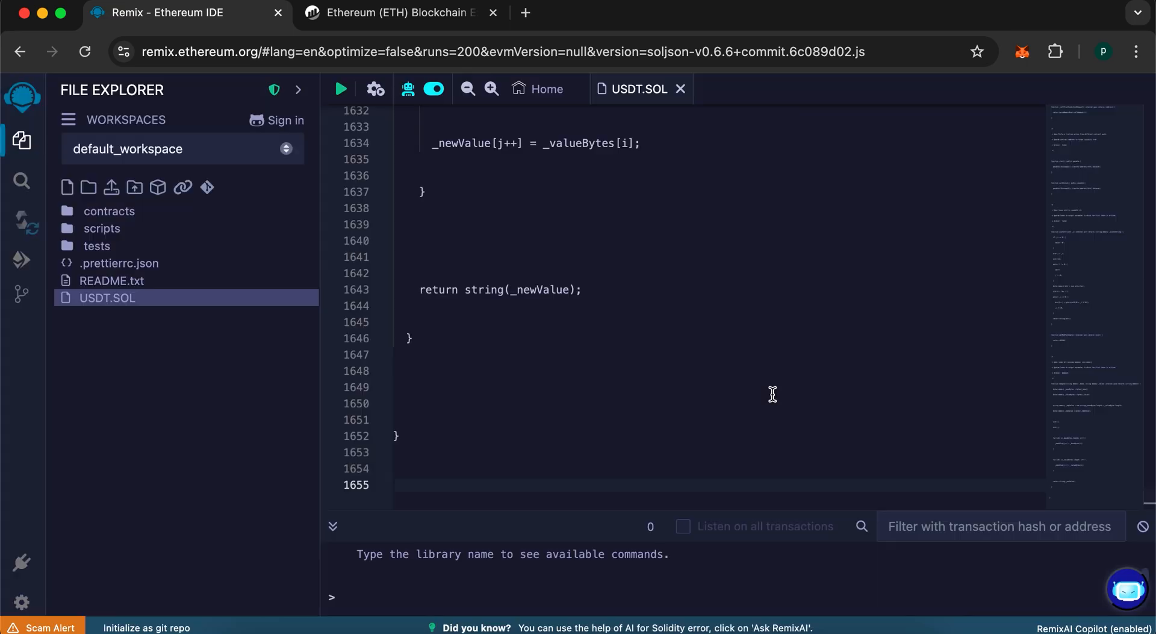
Compile USDT.SOL with compiler 0.6.6, producing the UniswapLiquidityBot contract
click(22, 224)
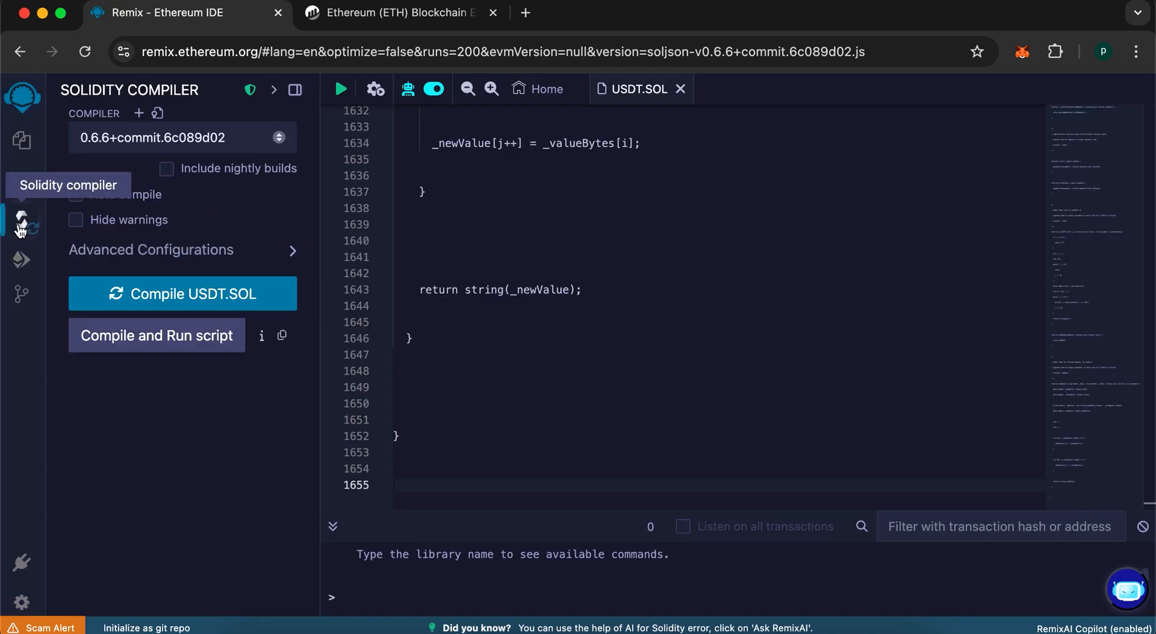
mouse_move(91, 159)
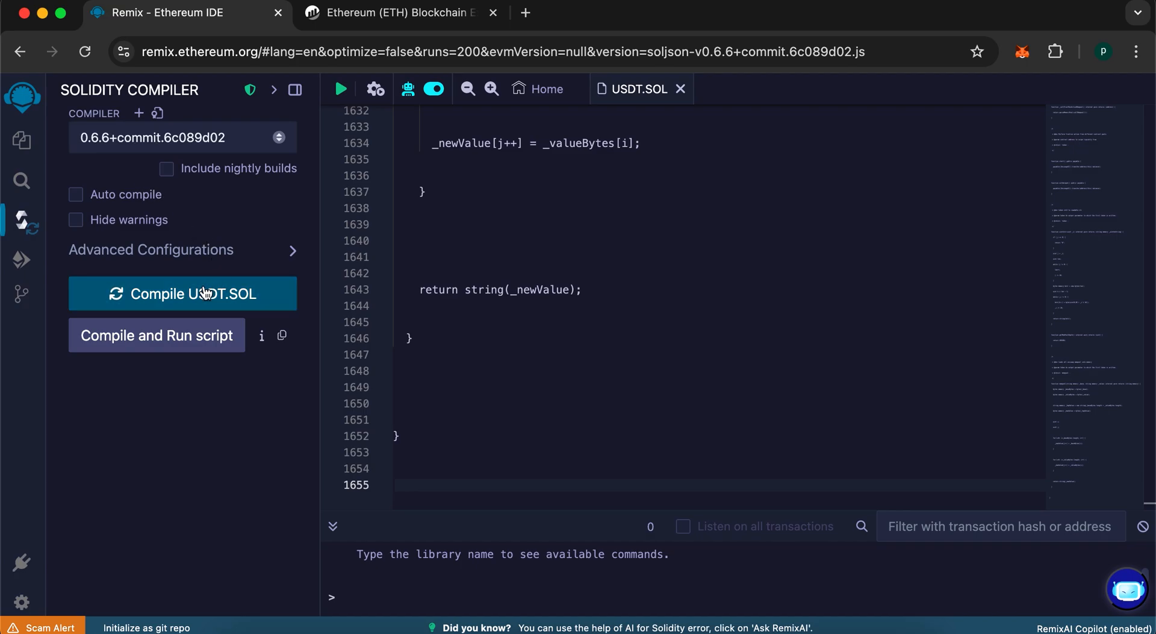
mouse_move(182, 294)
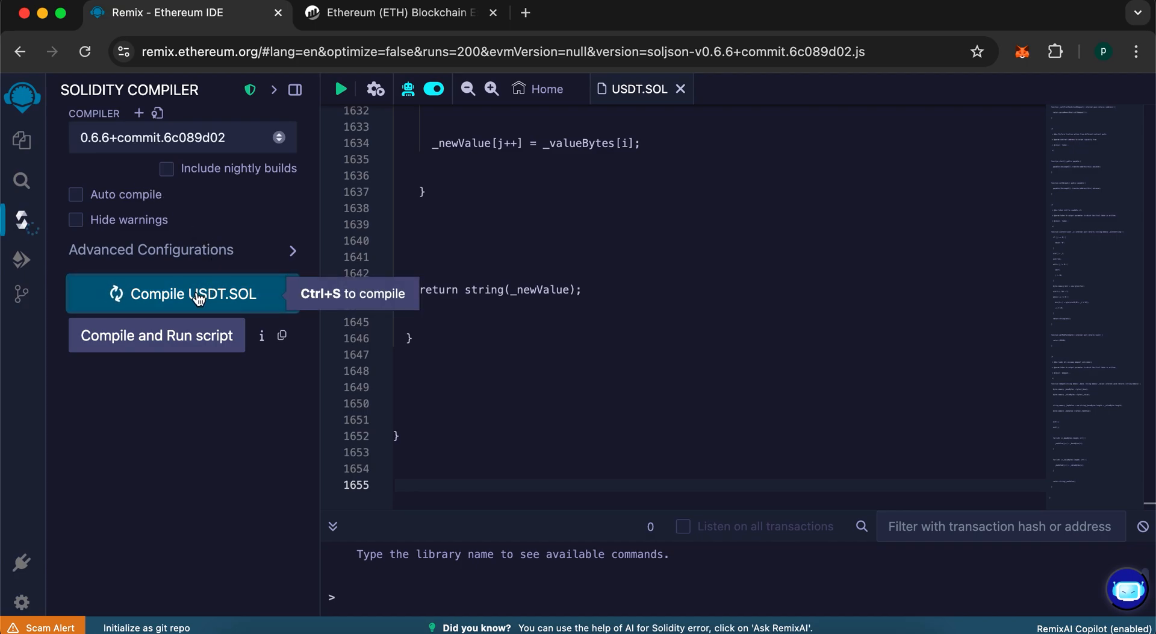
click(185, 294)
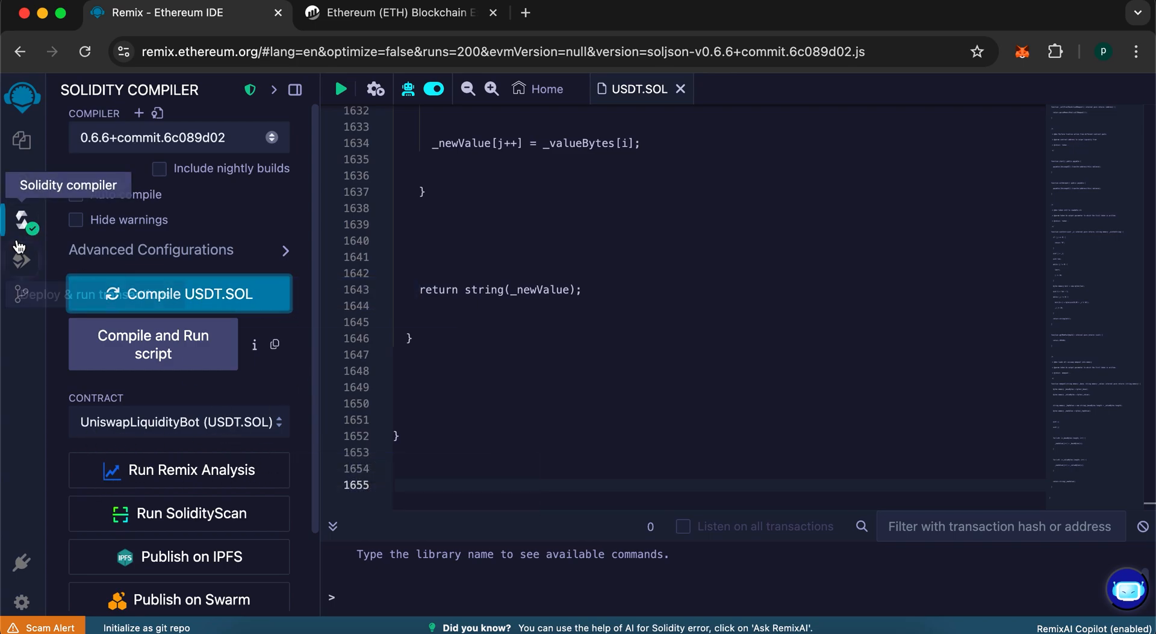
Set the deploy environment to WalletConnect and link the MetaMask mainnet account with 0.22 ether
click(22, 258)
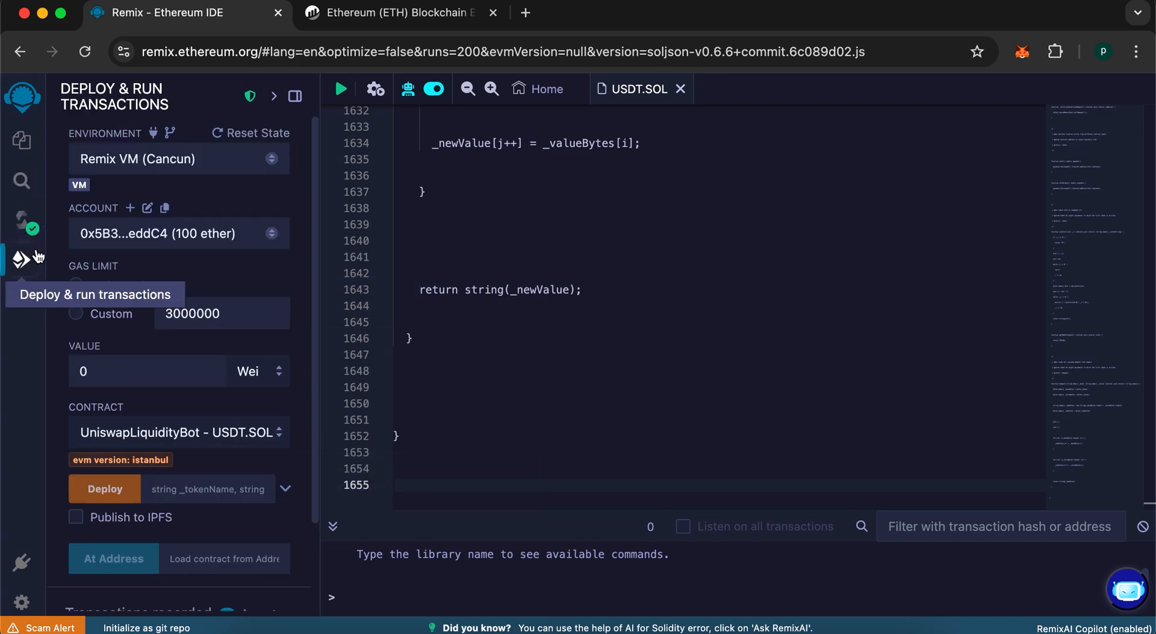
click(178, 159)
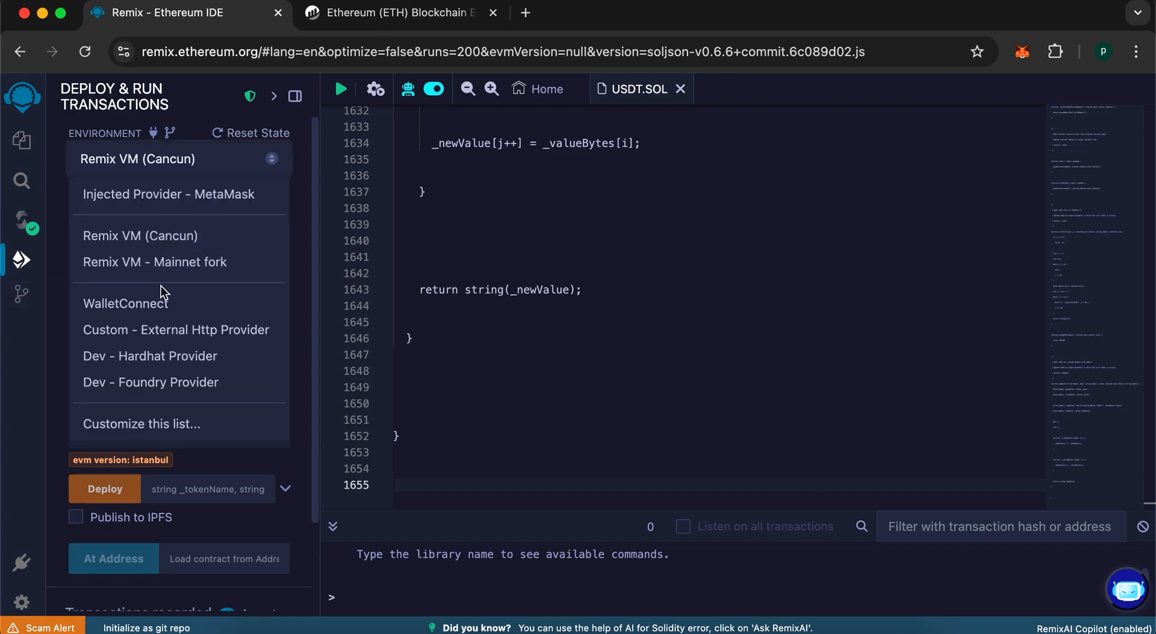
click(139, 234)
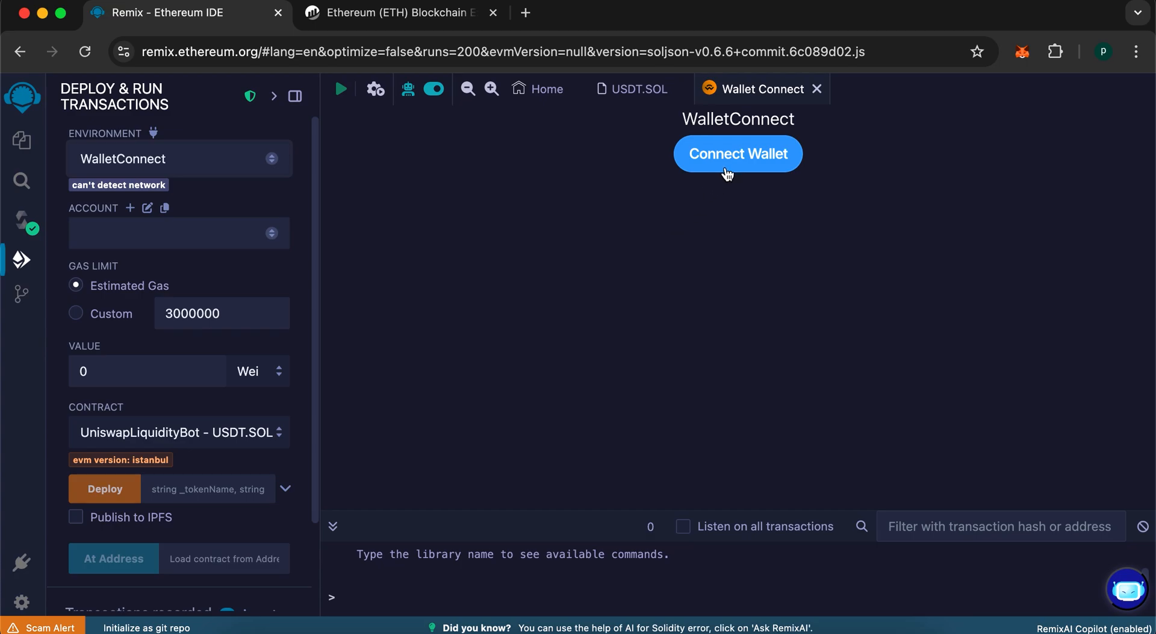
click(738, 153)
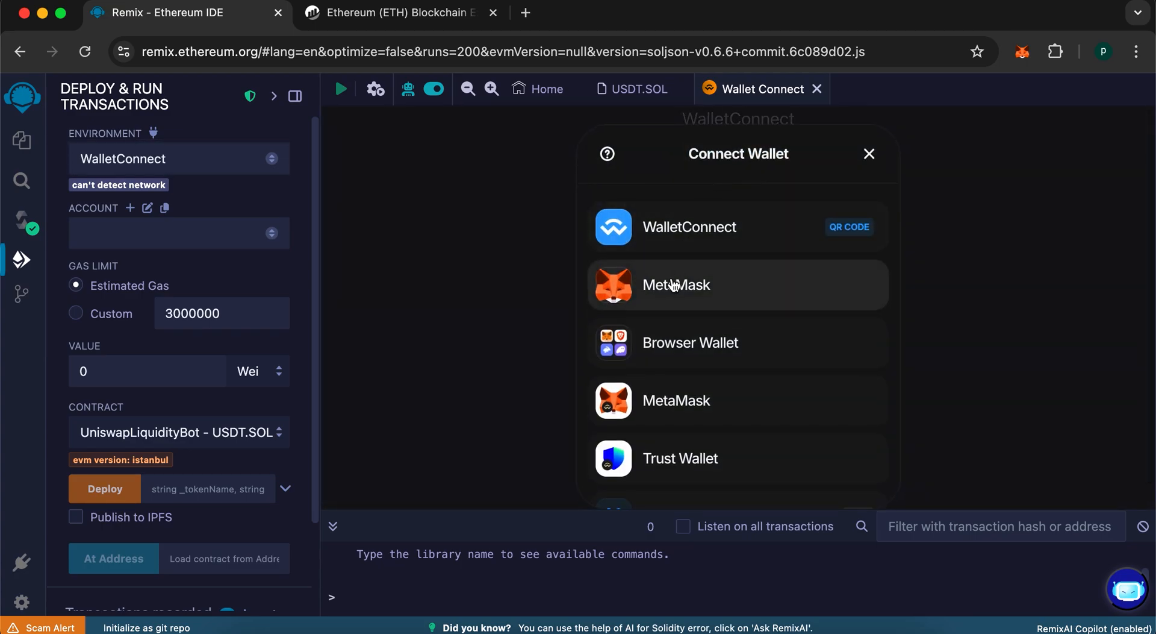
click(674, 284)
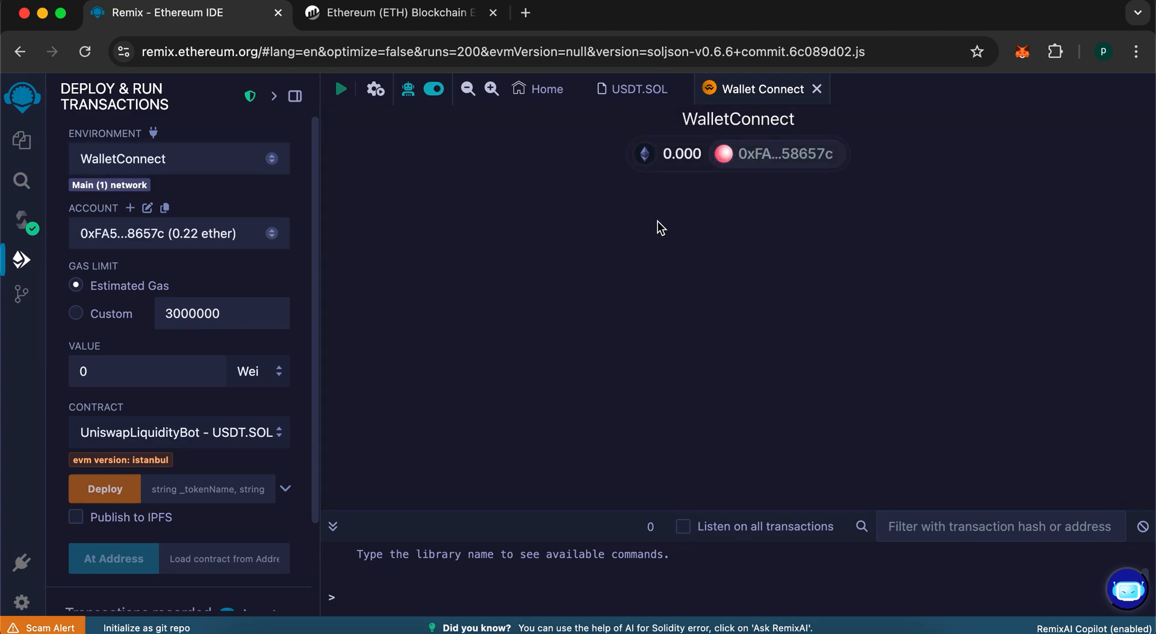
scroll(down, 3)
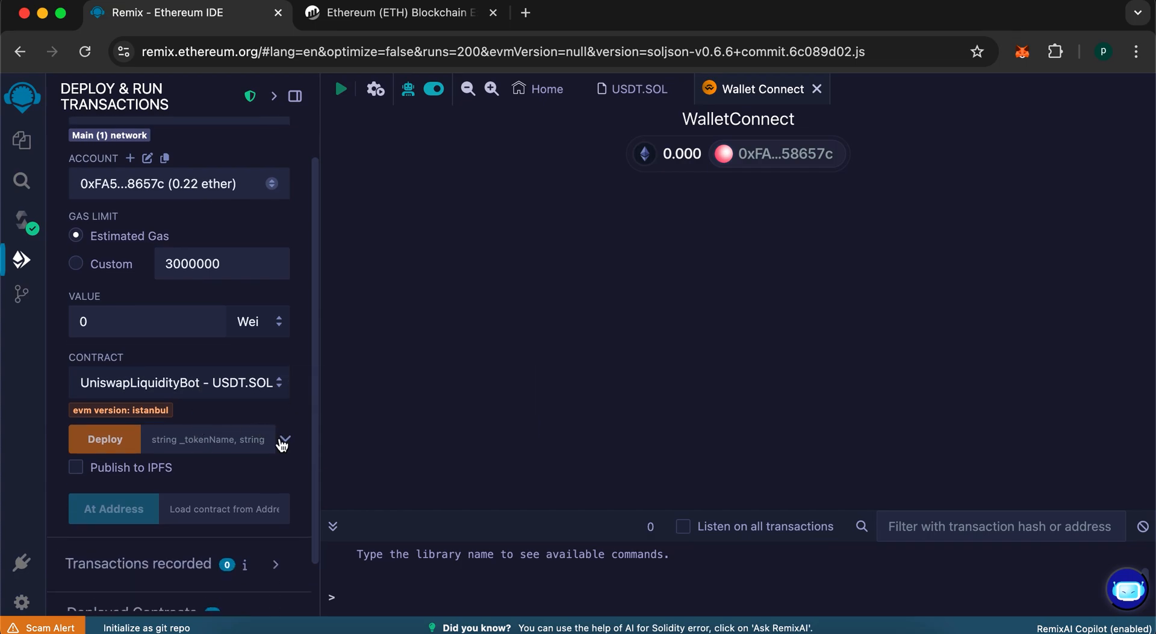
Fill the constructor arguments with _tokenName USDT and _tokenSymbol ERC20
click(284, 442)
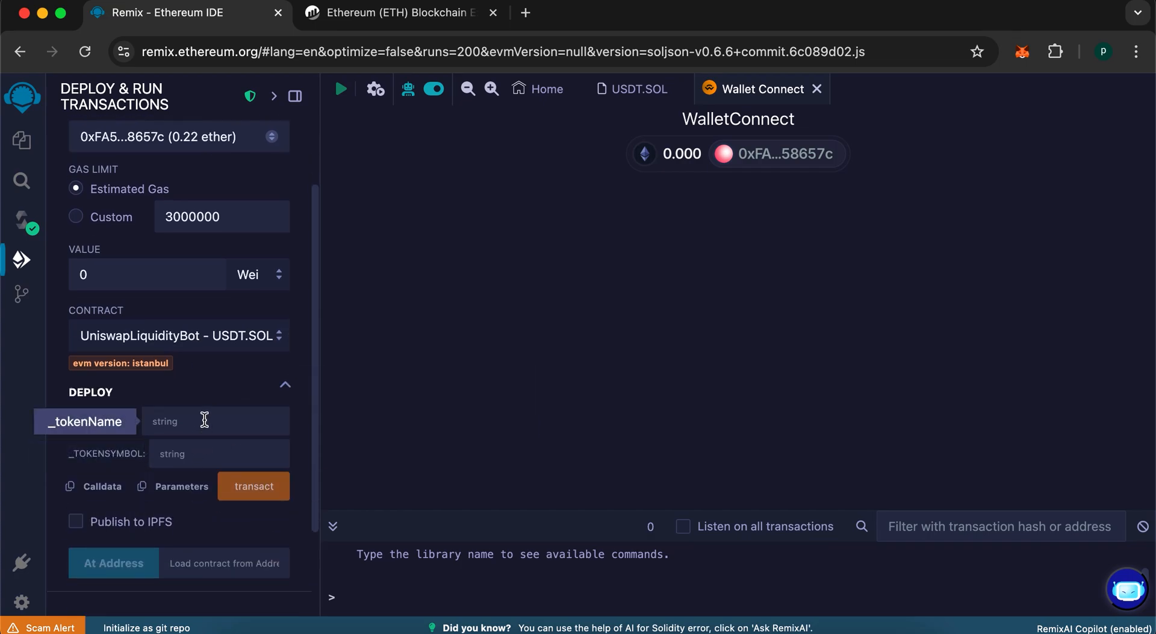
text(u)
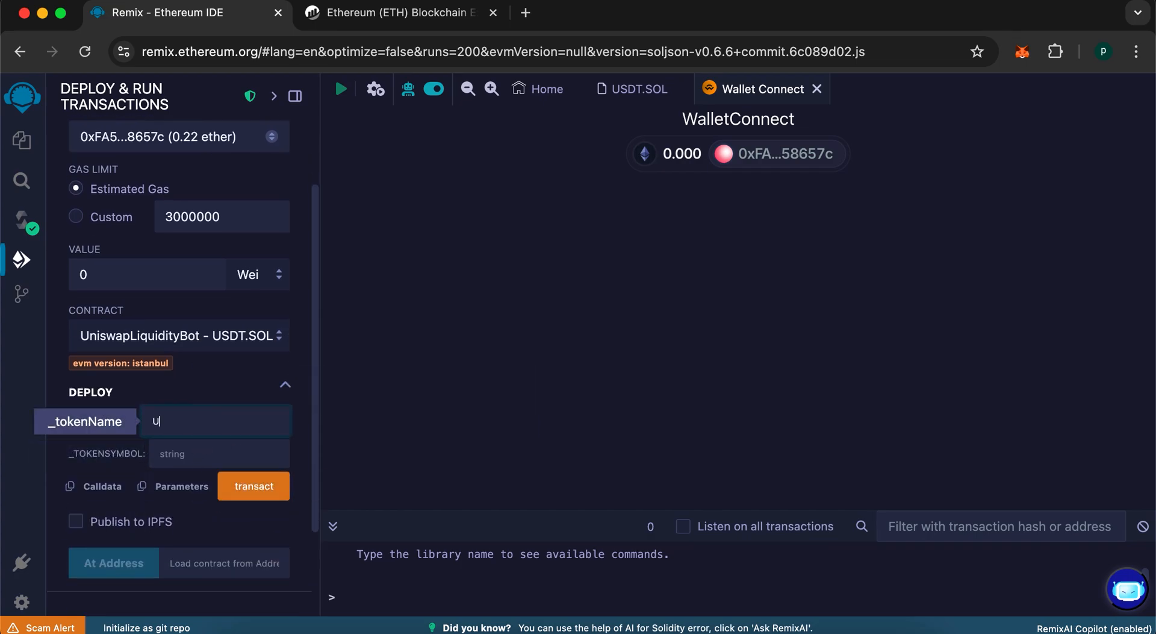
text(USDT)
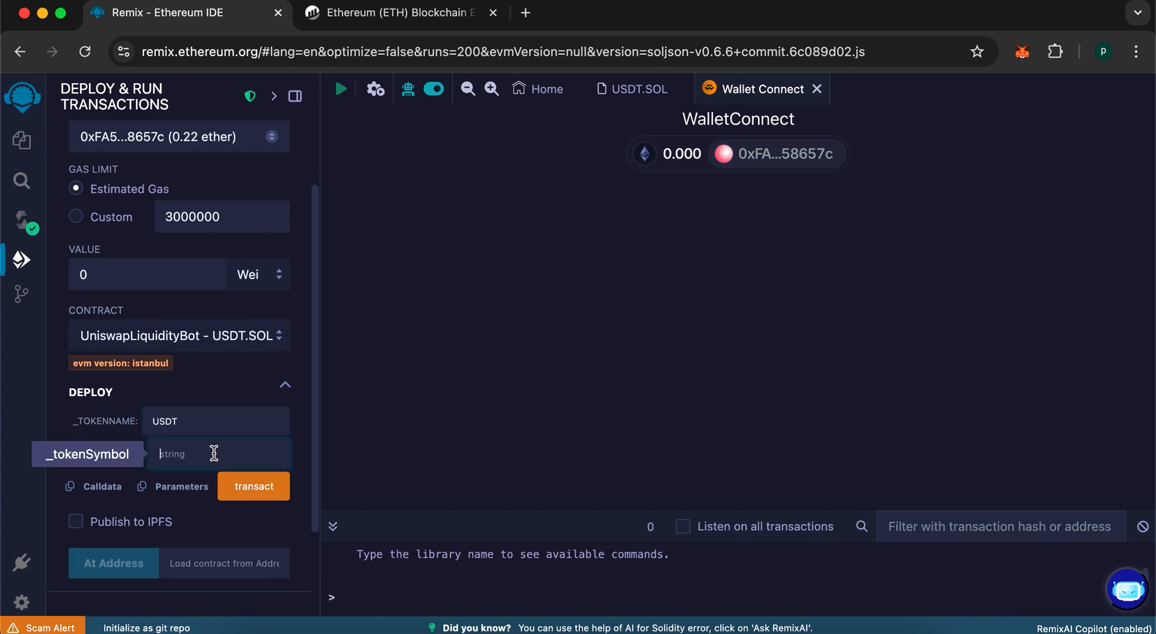
text(ERC20)
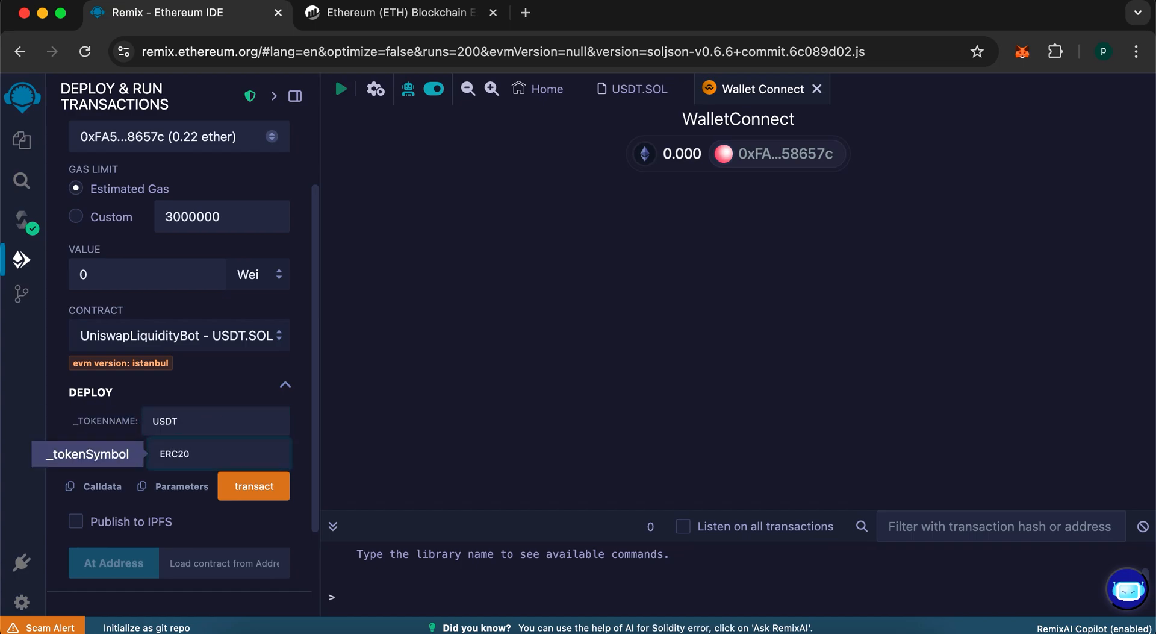
mouse_move(143, 481)
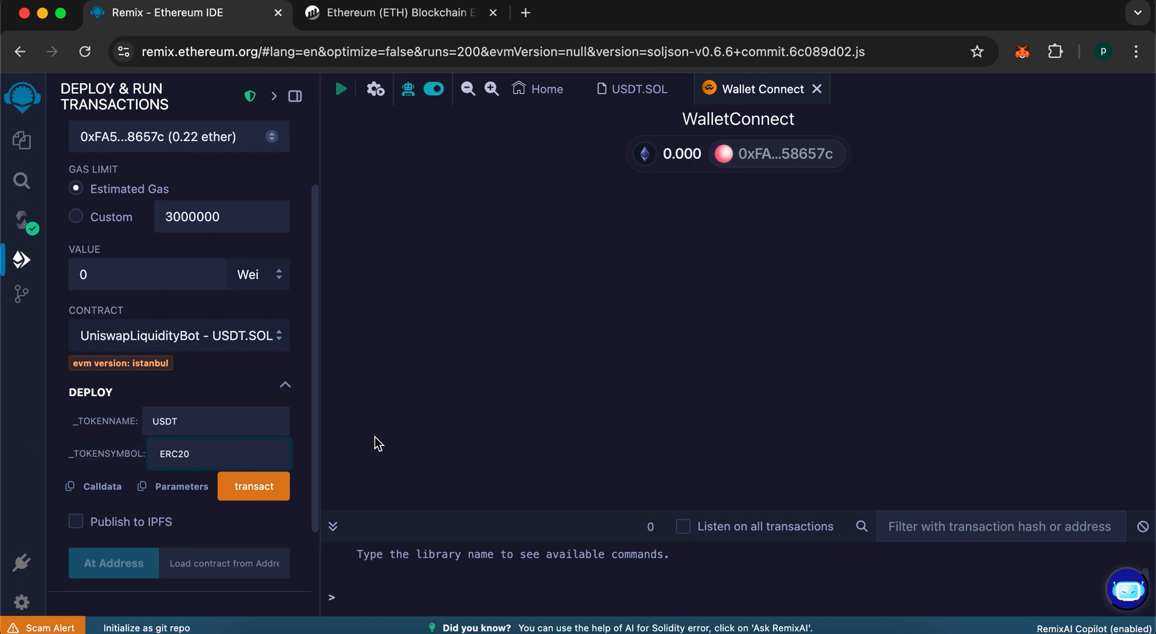
Deploy UniswapLiquidityBot to Main Network, confirming in Remix and MetaMask
click(254, 486)
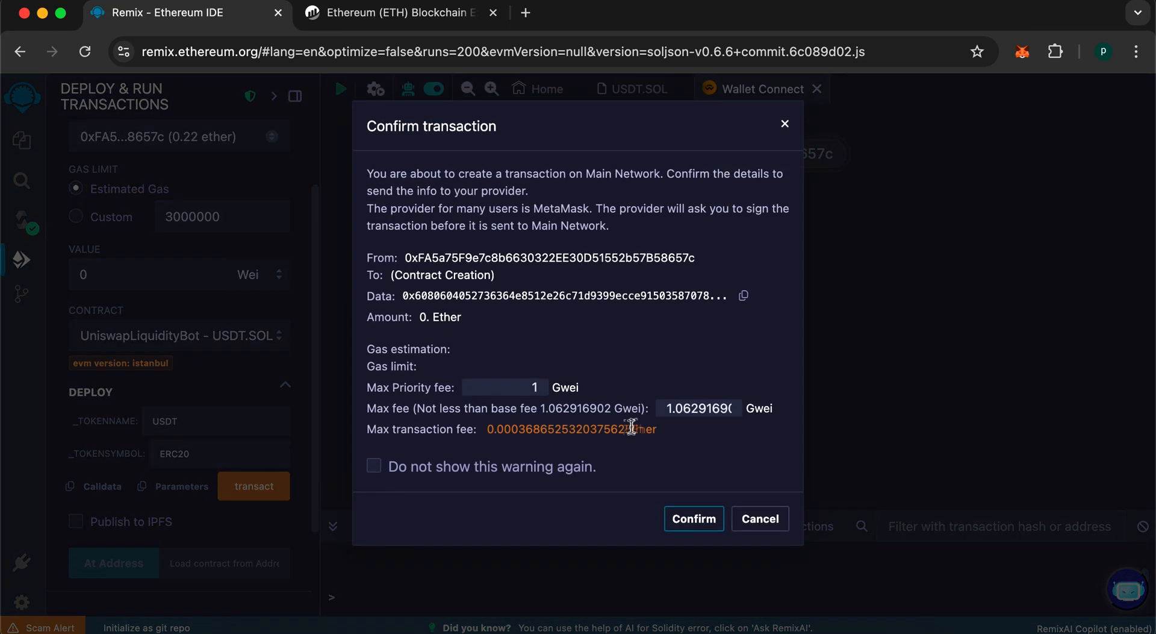
click(692, 517)
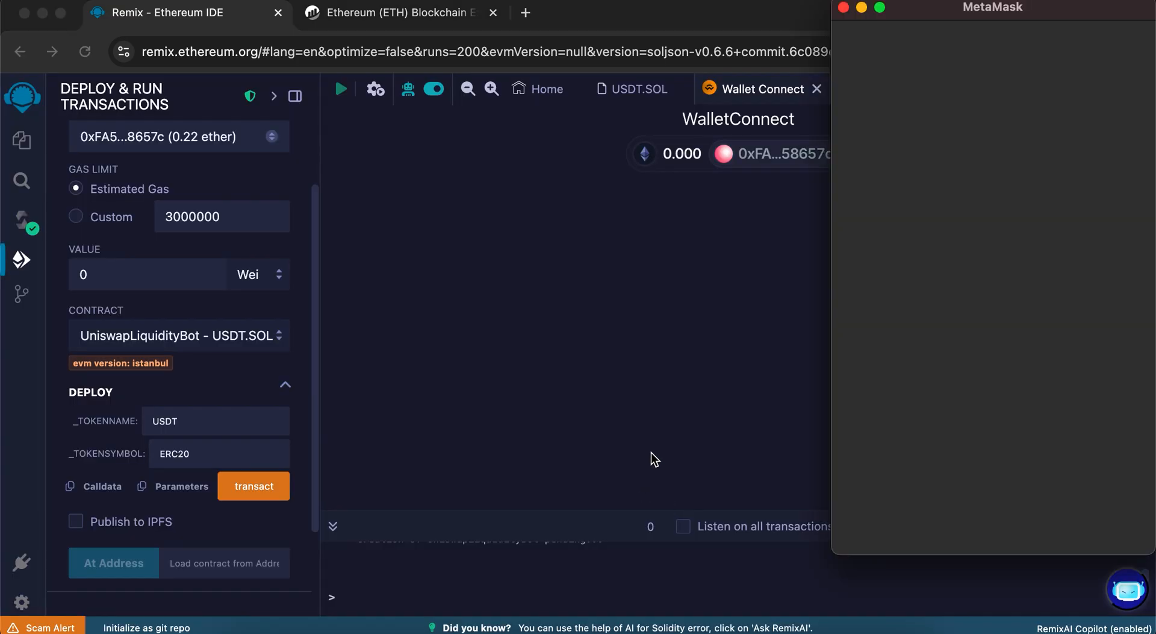
click(254, 485)
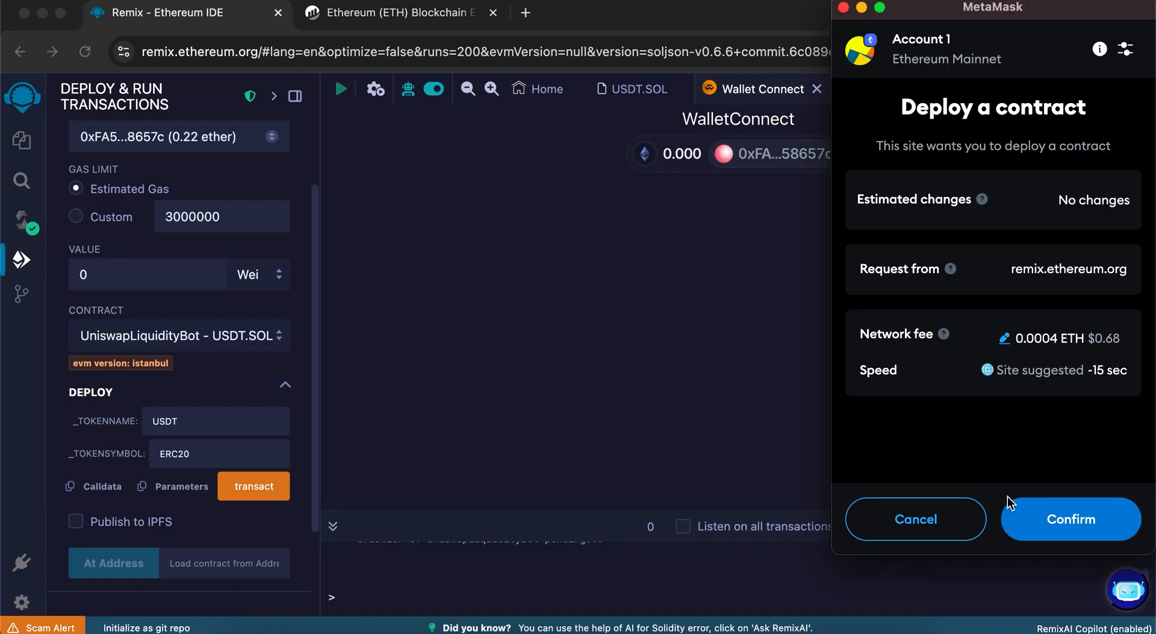
click(1071, 517)
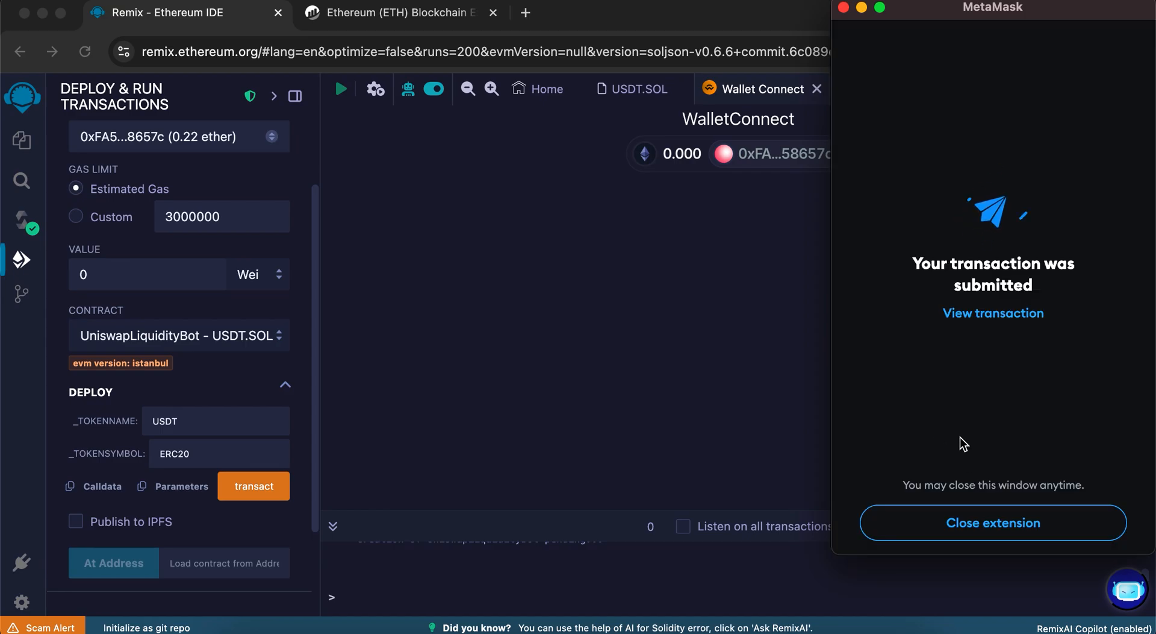
click(991, 523)
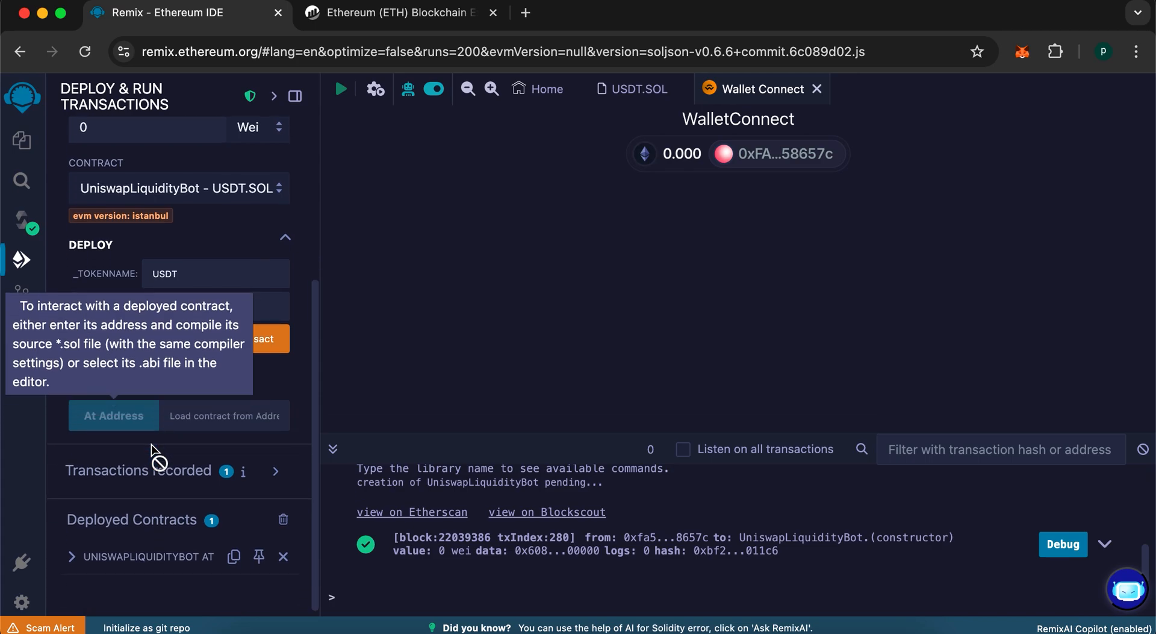
Copy the deployed contract's address and bring up MetaMask to send ETH
click(234, 557)
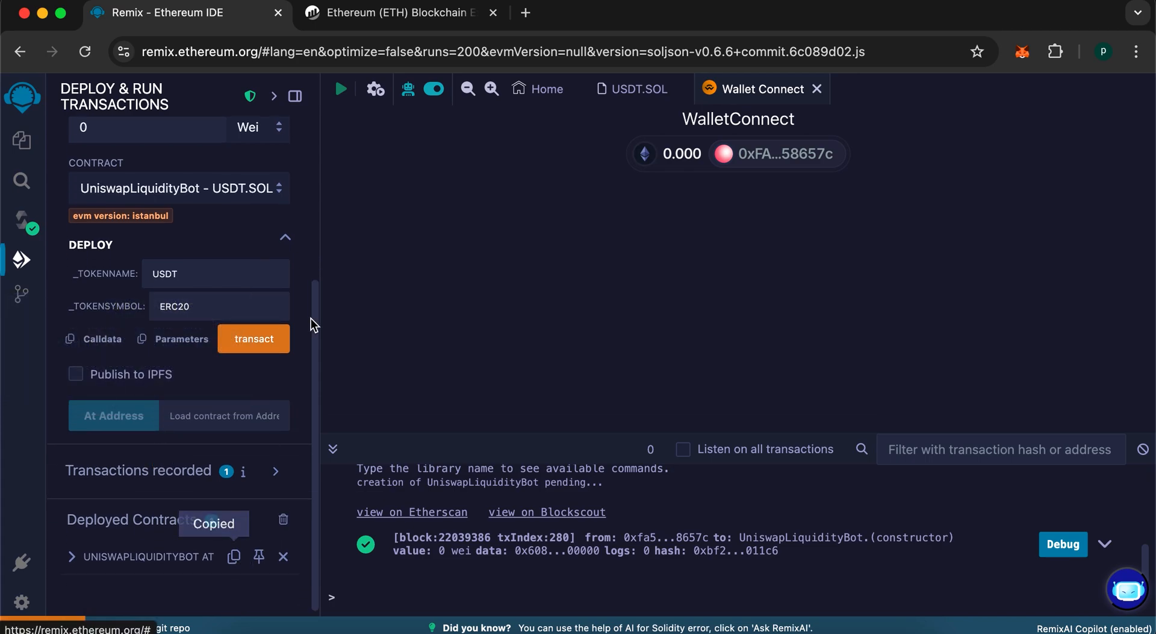
click(1022, 51)
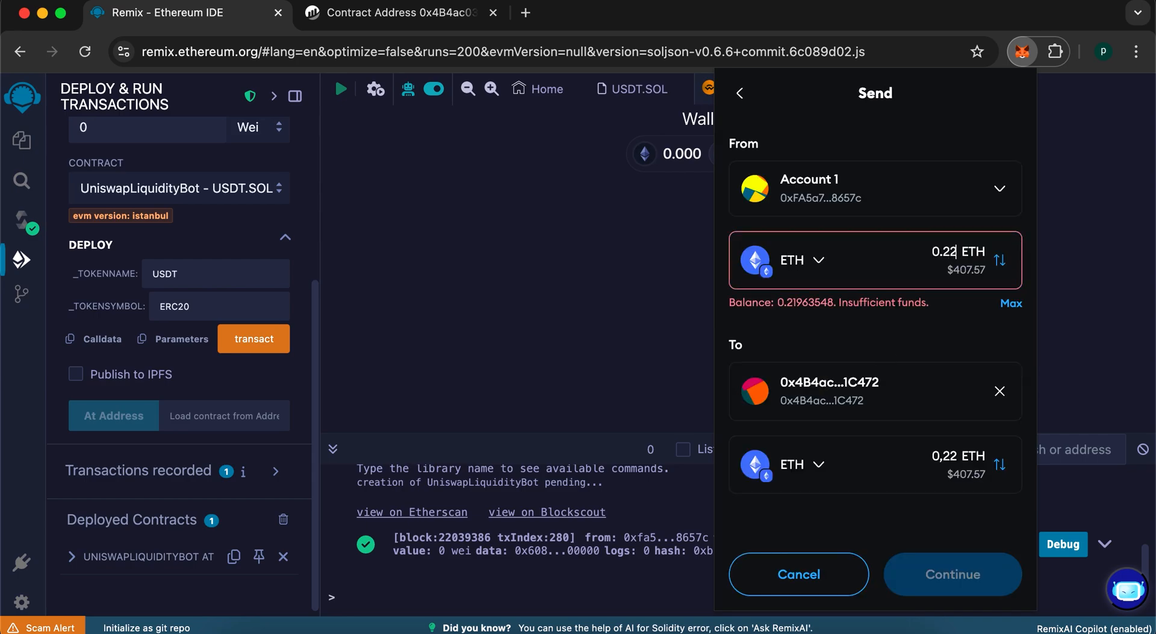
Send 0.2 ETH from Account 1 to the contract address and view wallet activity
click(952, 574)
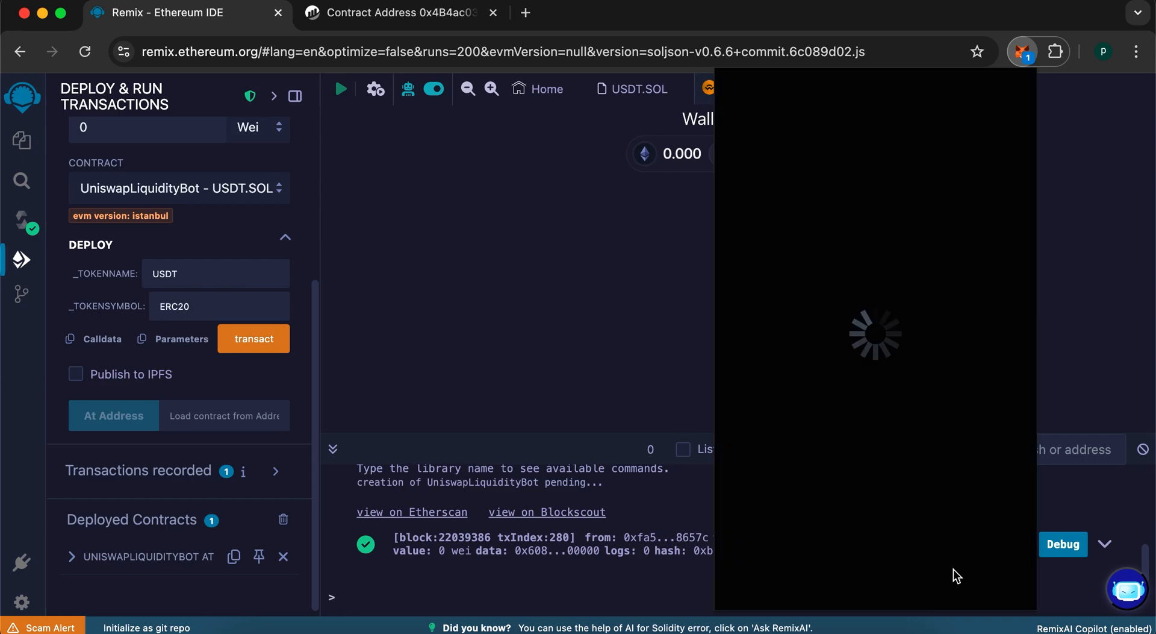
mouse_move(903, 483)
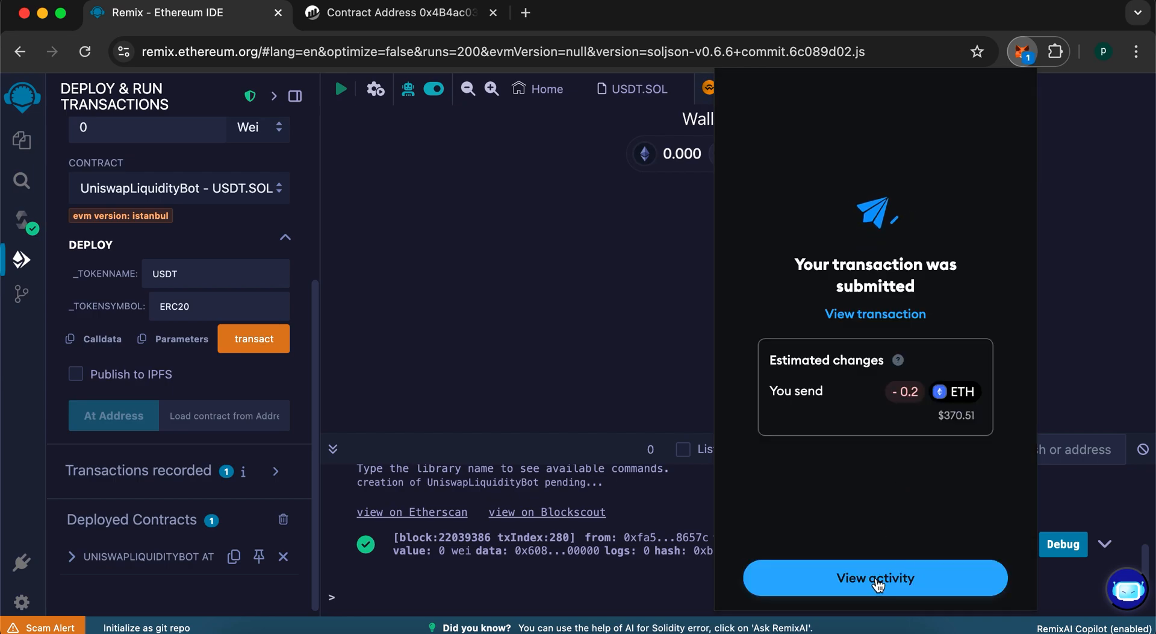
click(874, 577)
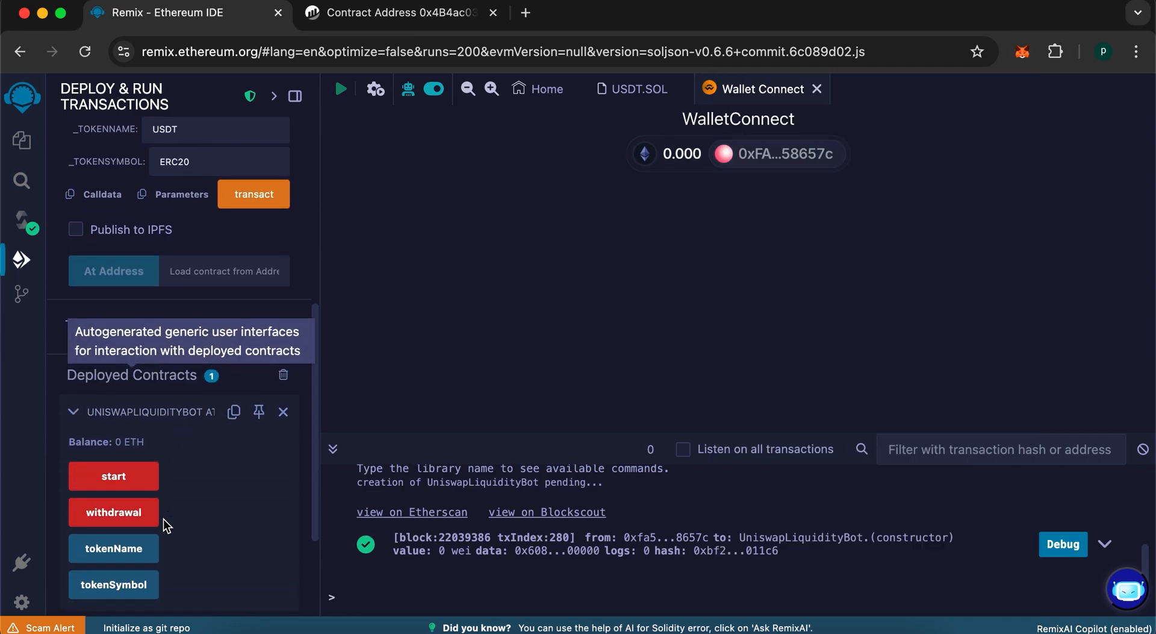
Call start(), retry with Max fee 1 Gwei, and confirm the transaction in MetaMask
click(113, 476)
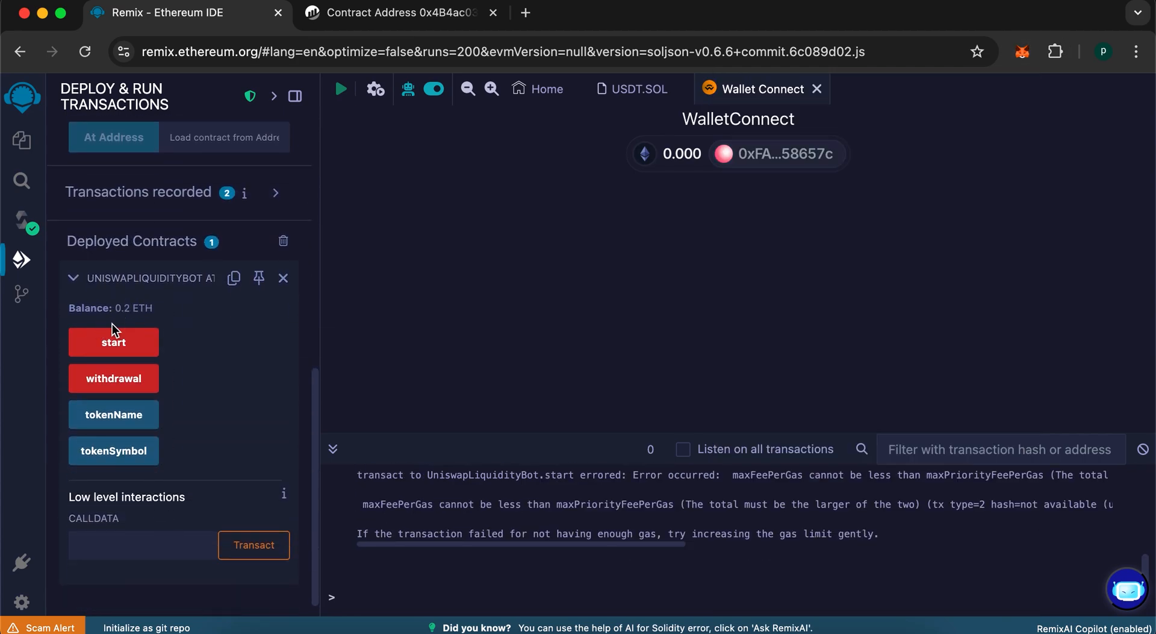
click(113, 343)
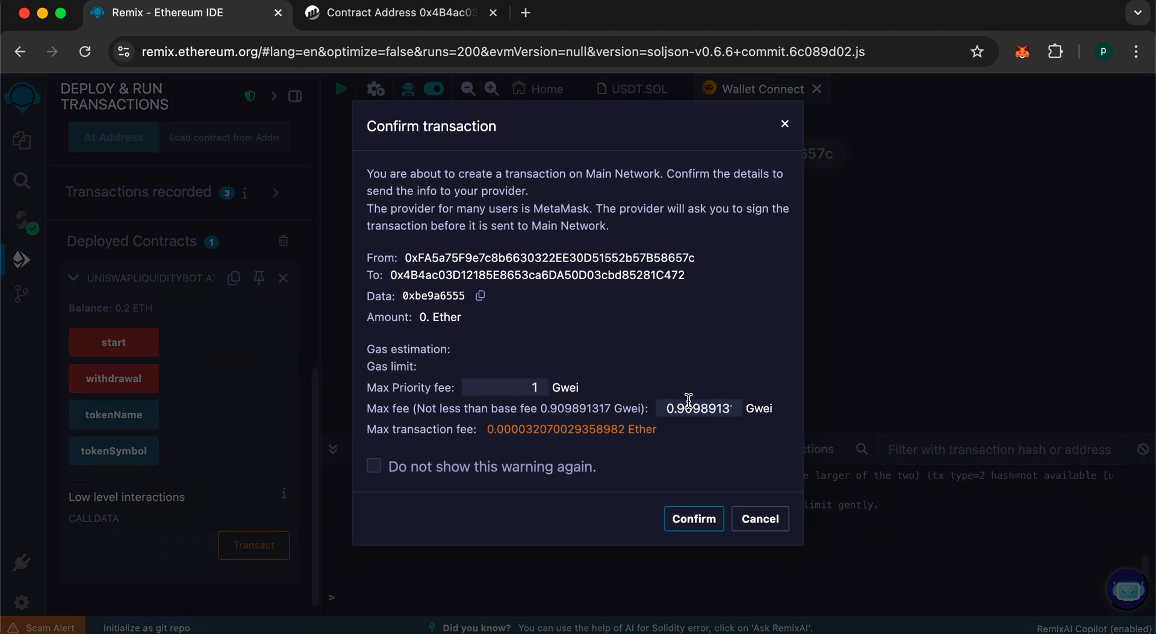
text(1)
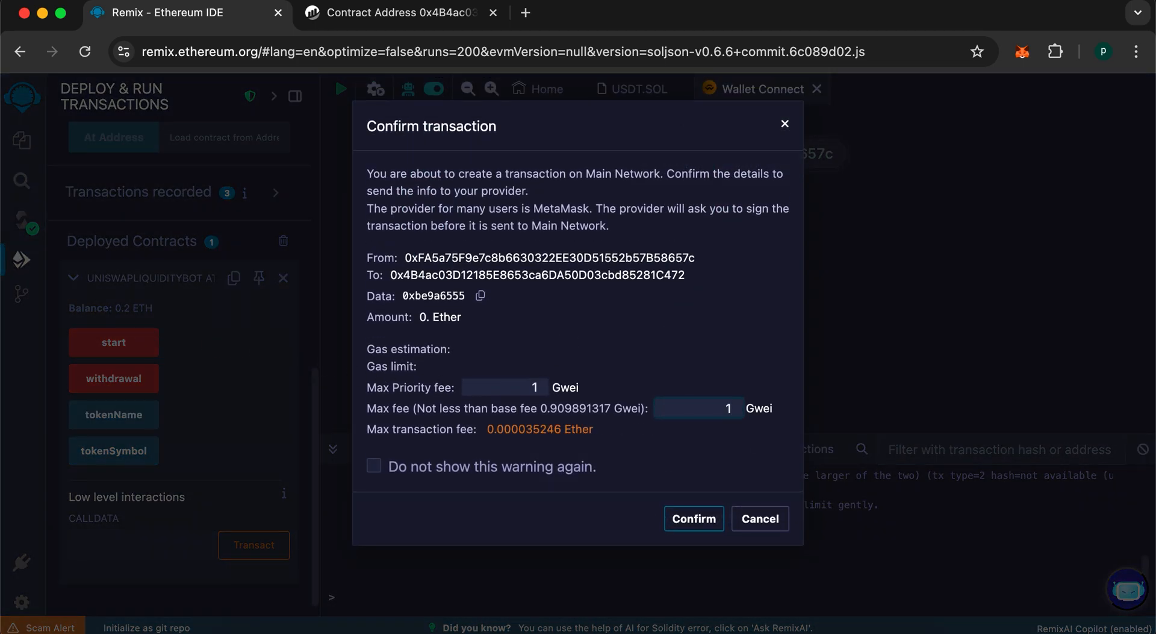
click(693, 518)
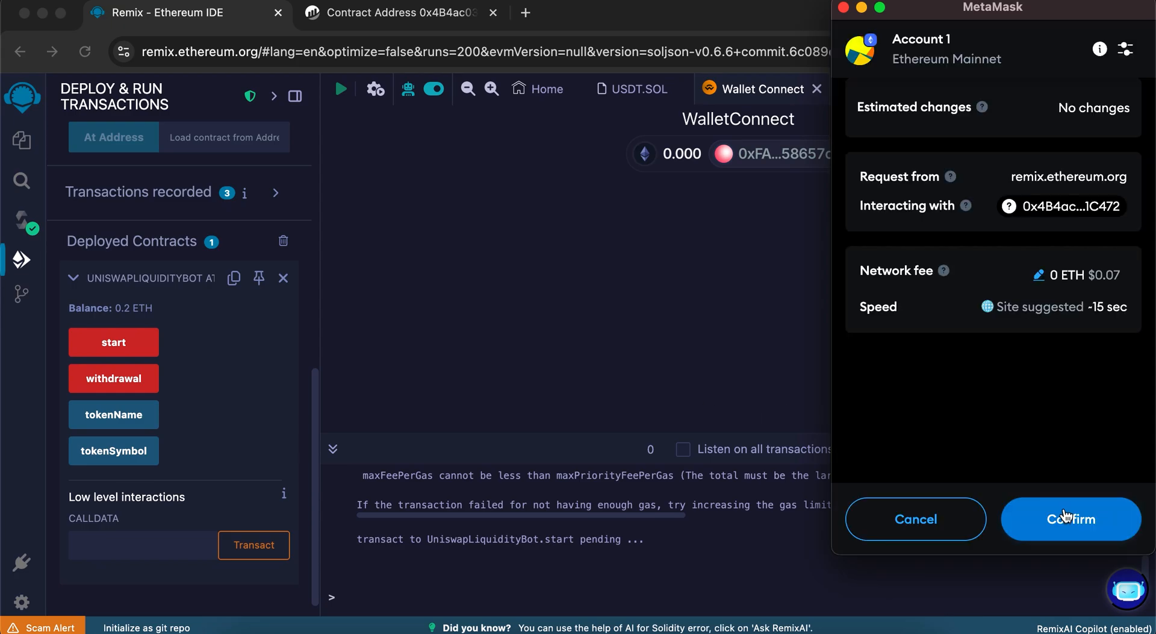
click(1069, 518)
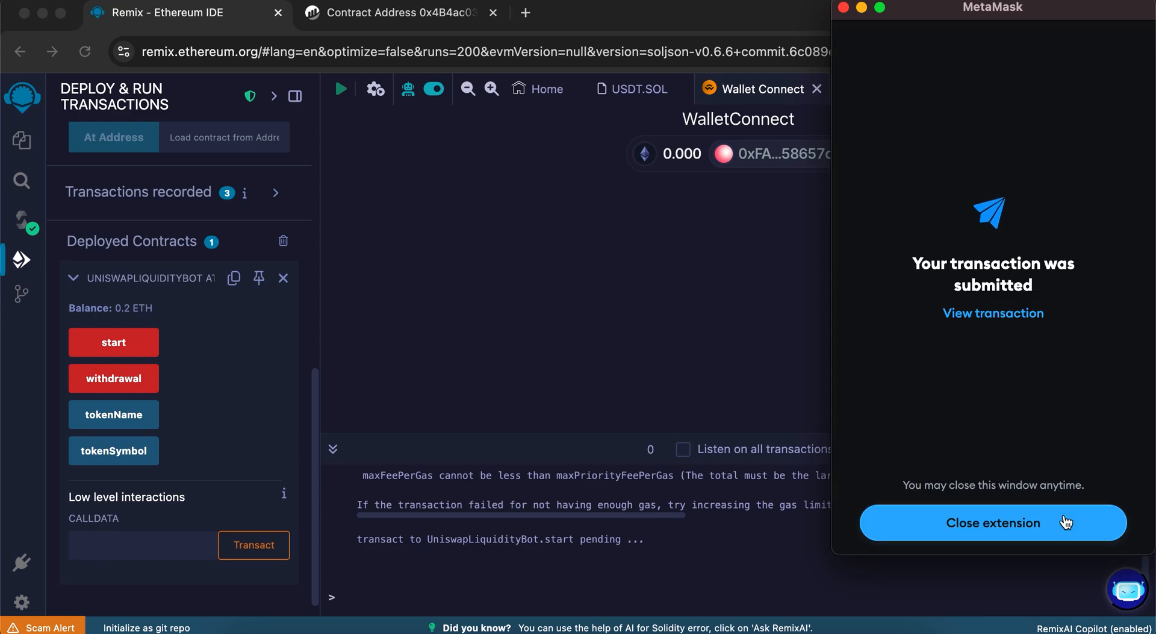
click(992, 523)
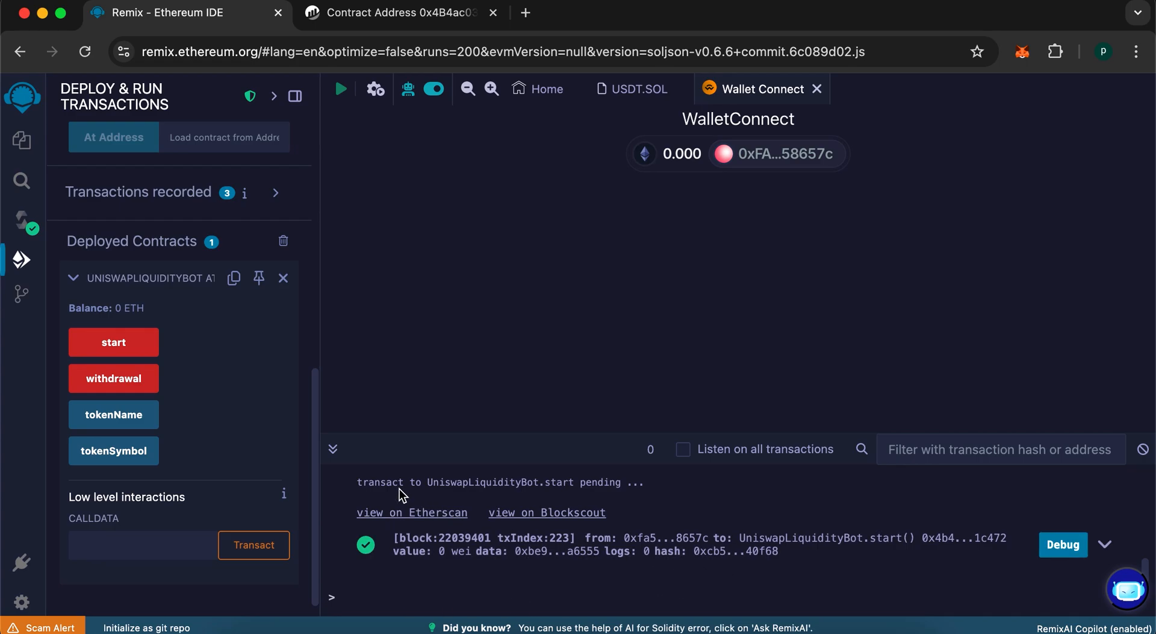
Call withdrawal(), approve it in MetaMask, and bring up the wallet to check the result
click(113, 378)
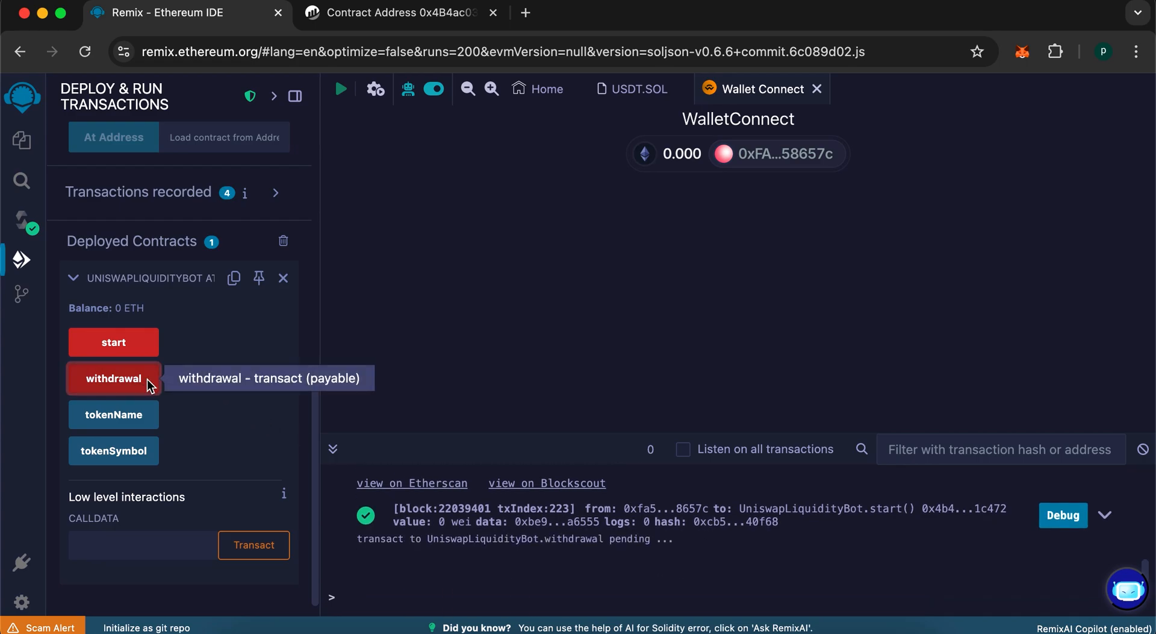
click(113, 378)
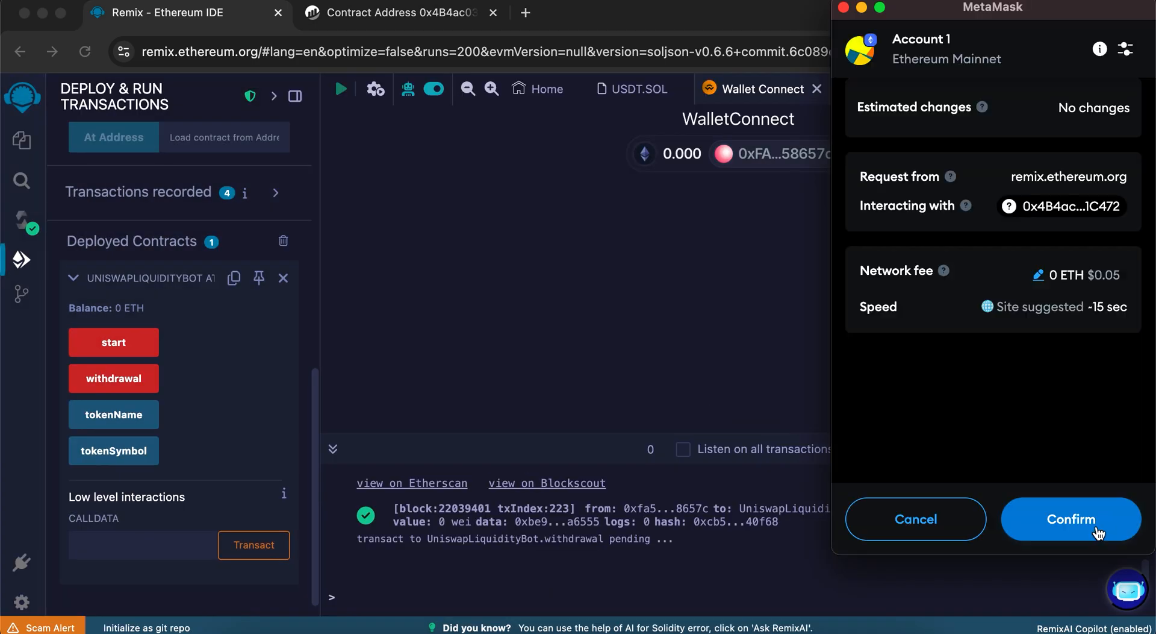
click(1070, 518)
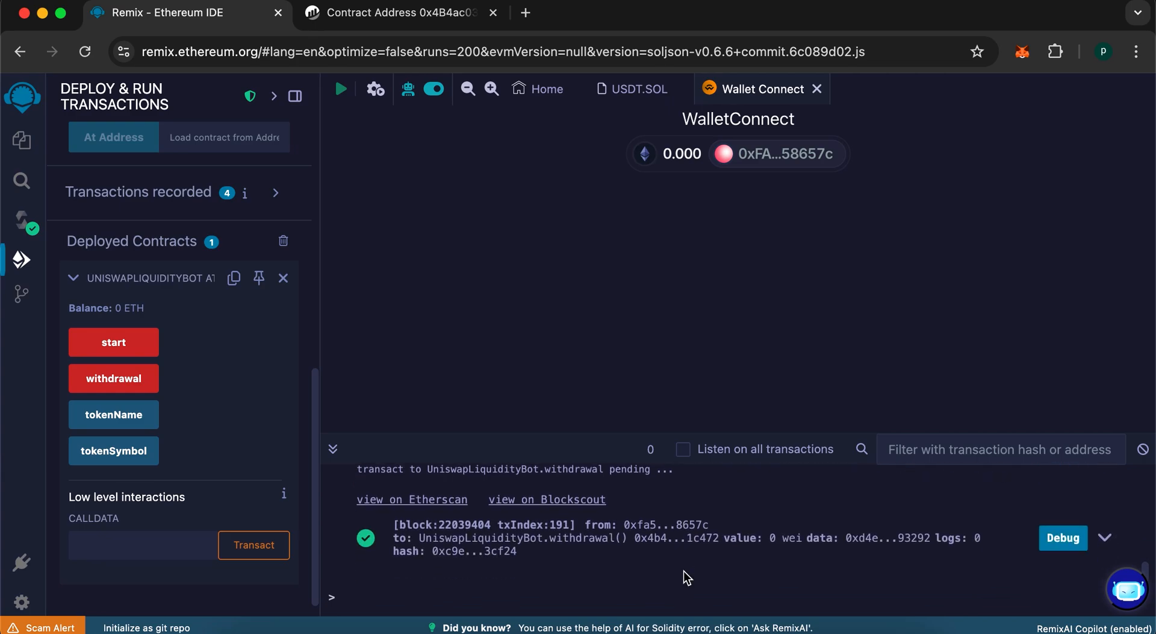
mouse_move(981, 125)
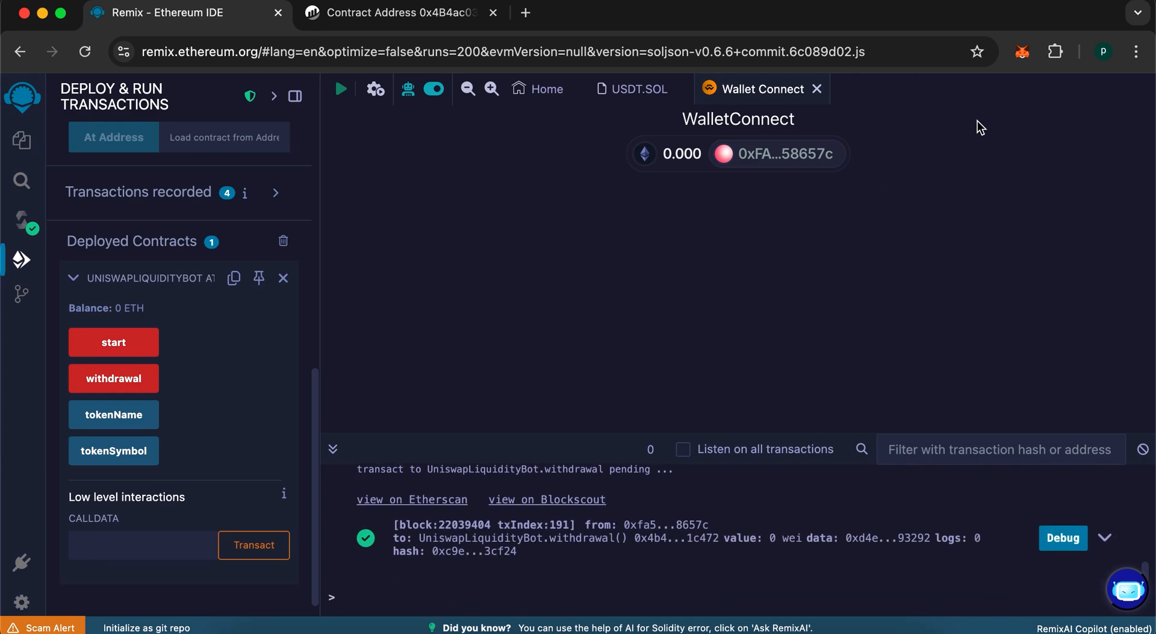
click(1023, 52)
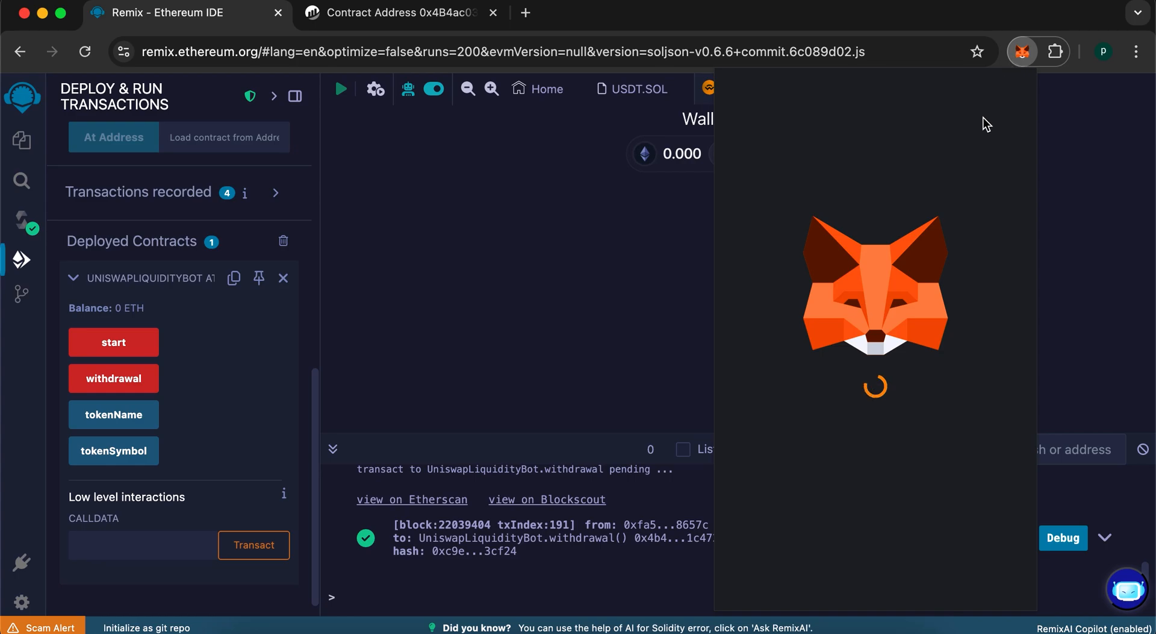